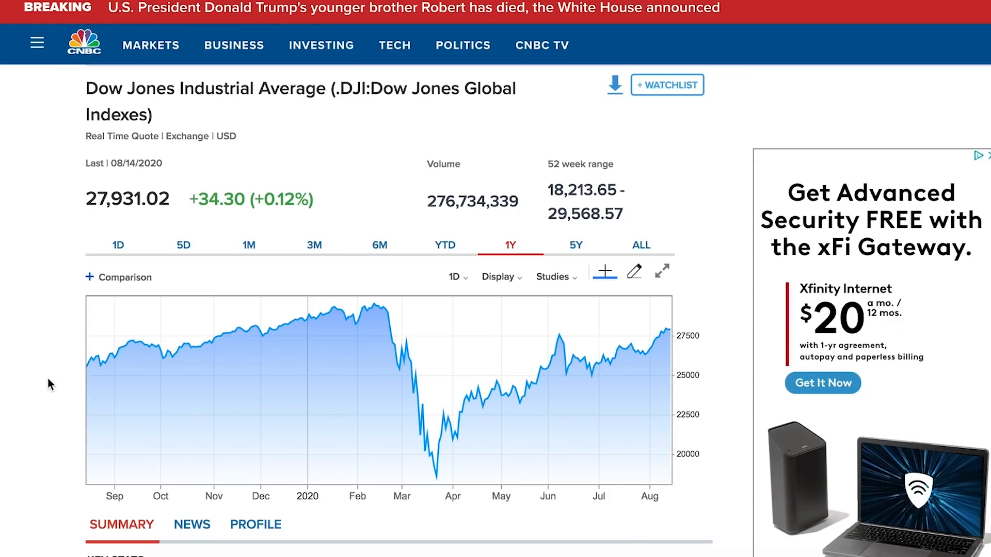
{"action": "mouse_move", "coordinate": [434, 455]}
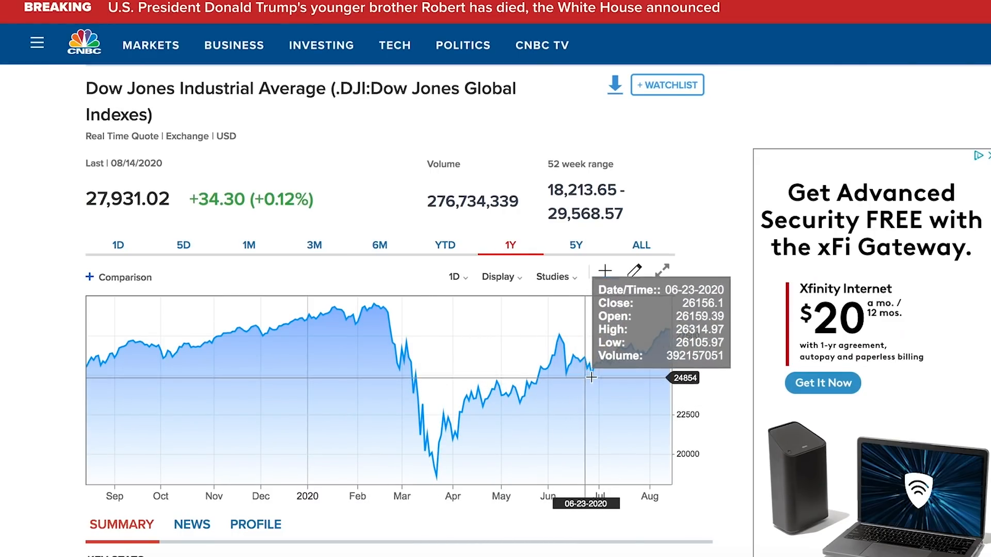
{"action": "mouse_move", "coordinate": [661, 337]}
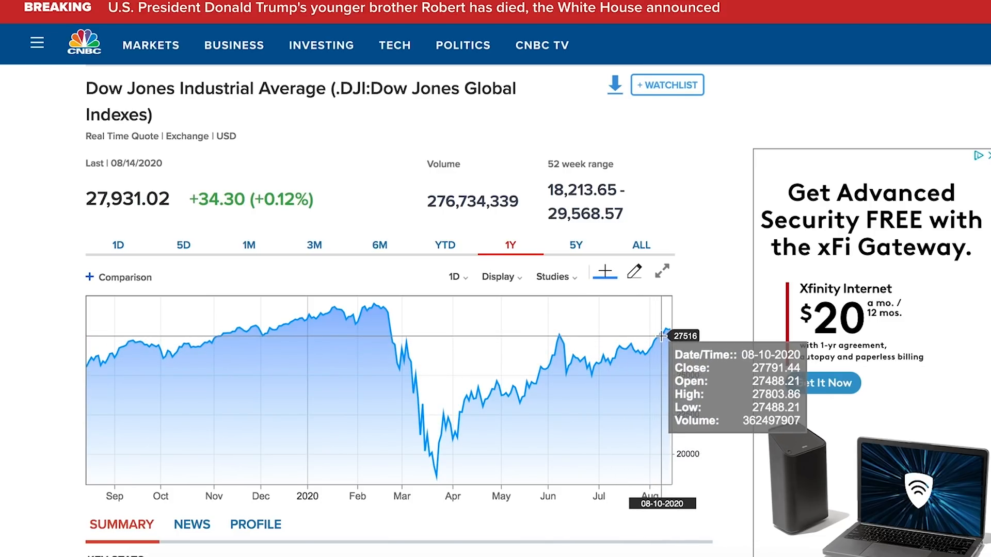
{"action": "mouse_move", "coordinate": [692, 351]}
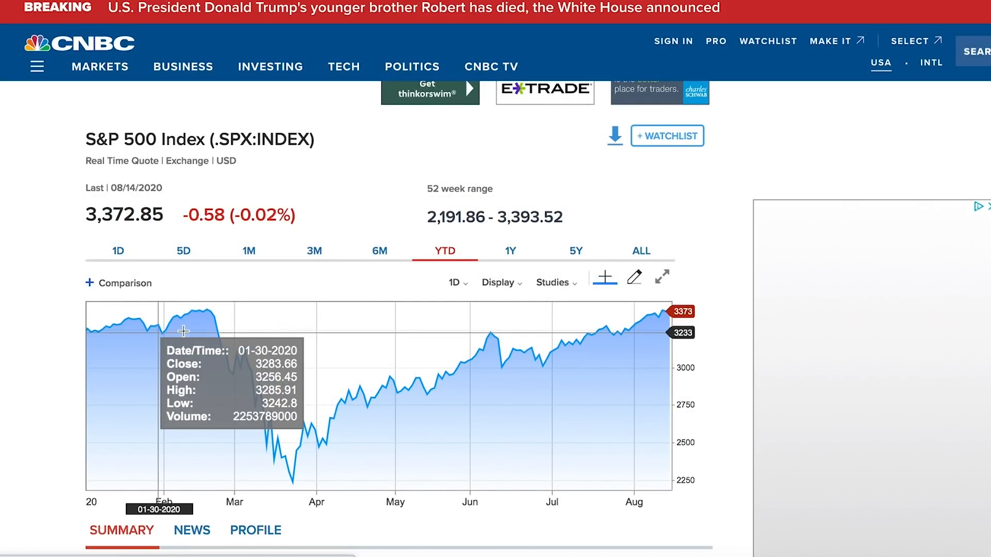
{"action": "mouse_move", "coordinate": [552, 367]}
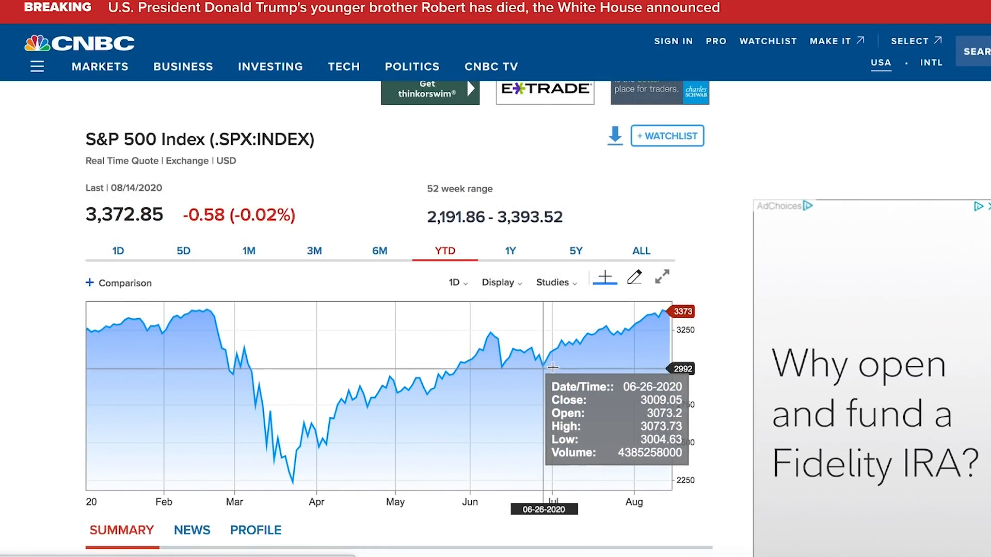
{"action": "mouse_move", "coordinate": [664, 315]}
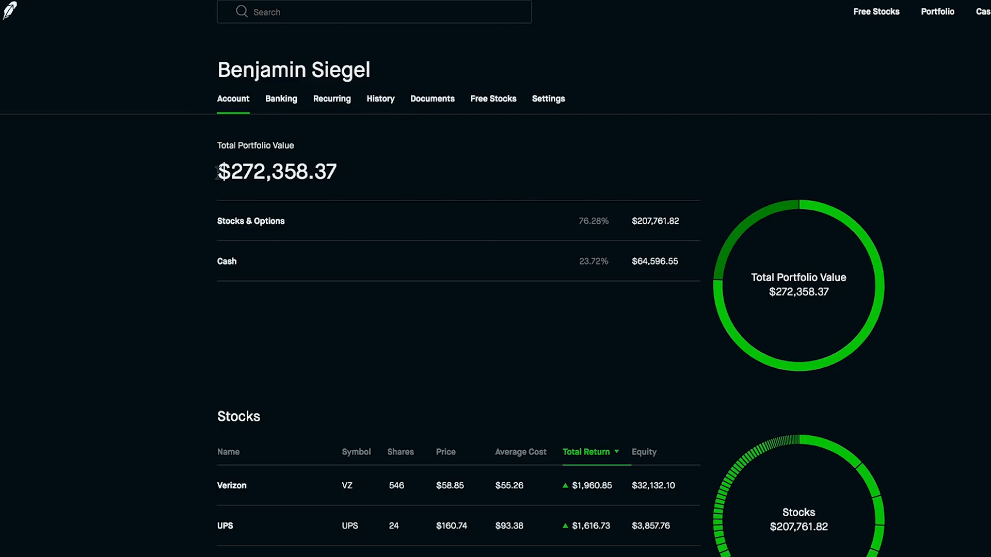
{"action": "mouse_move", "coordinate": [217, 200]}
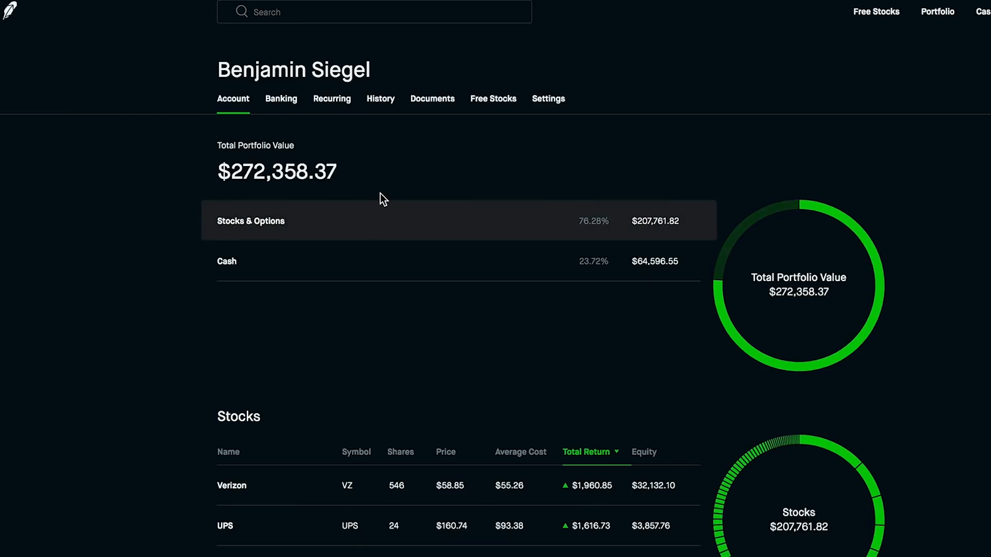
{"action": "mouse_move", "coordinate": [197, 140]}
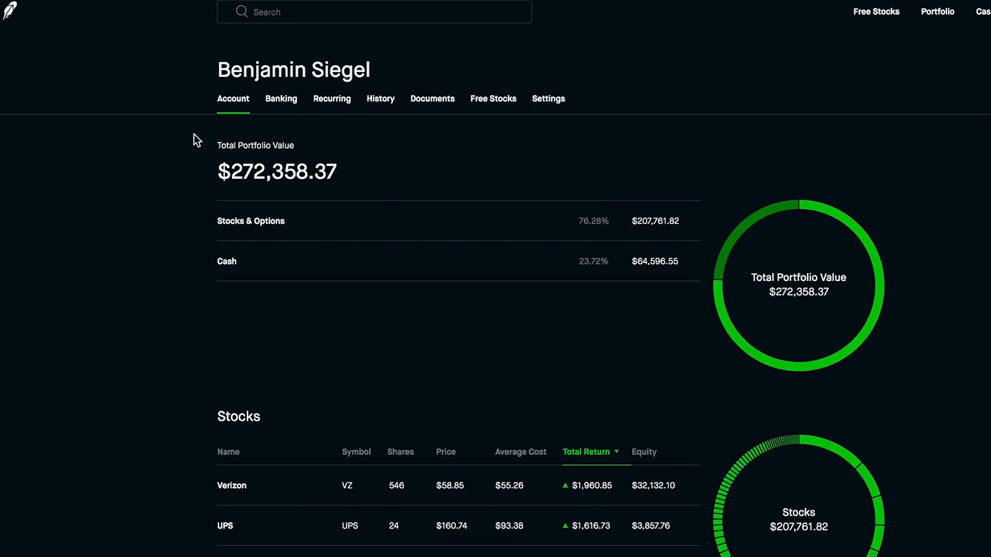
{"action": "mouse_move", "coordinate": [307, 129]}
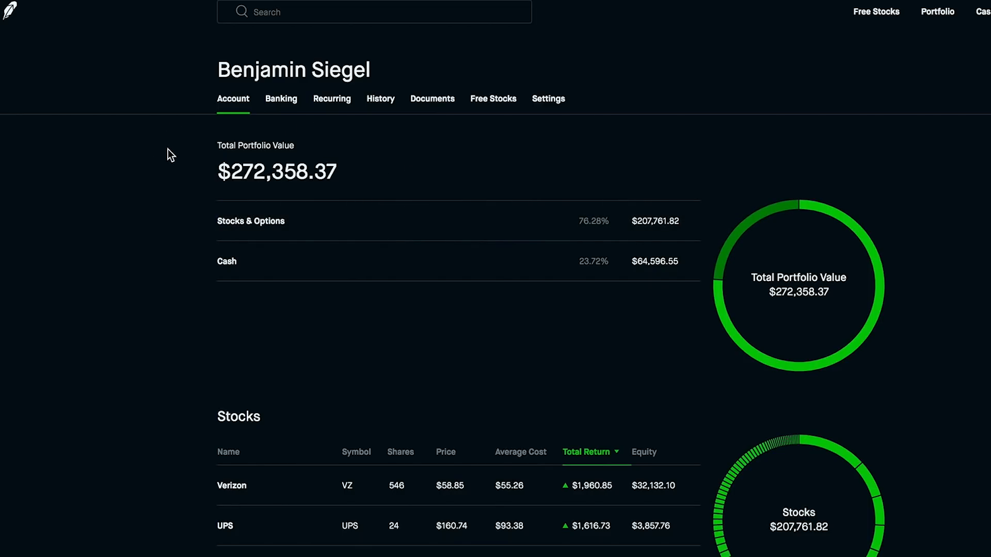
- Scroll the Stocks table past Realty Income and Apple to the red Total Return rows like AT&T and Foot Locker
{"action": "scroll", "scroll_direction": "down", "scroll_amount": 3}
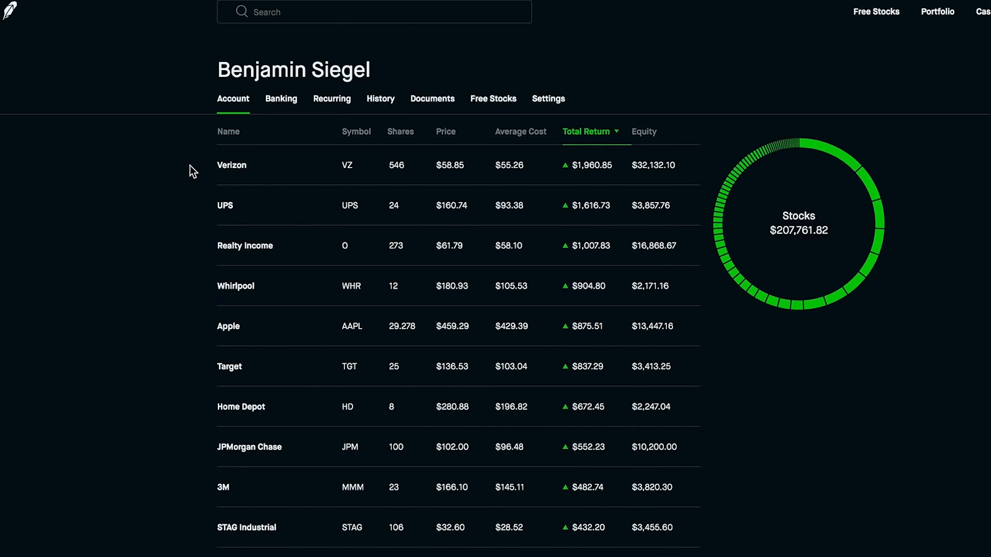
{"action": "scroll", "scroll_direction": "down", "scroll_amount": 3}
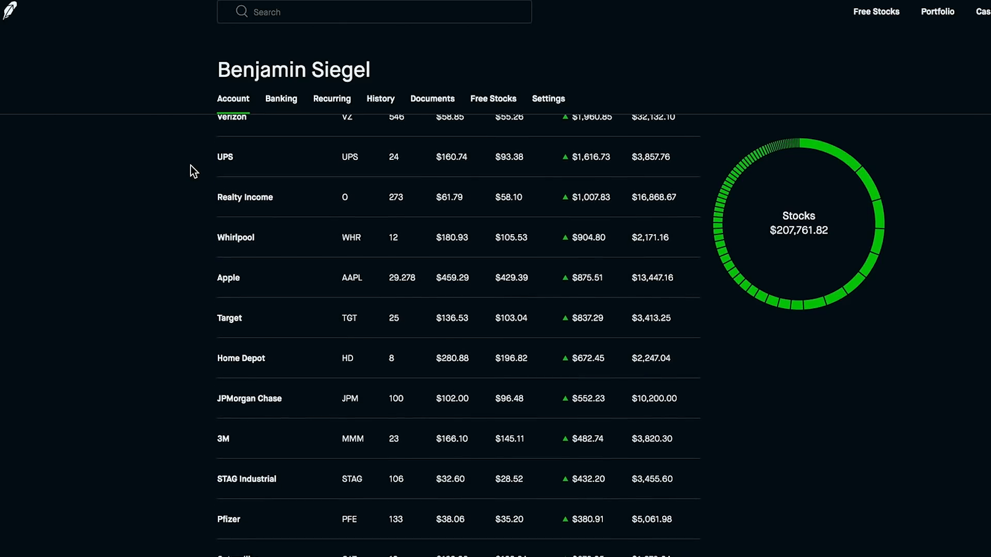
{"action": "mouse_move", "coordinate": [252, 206]}
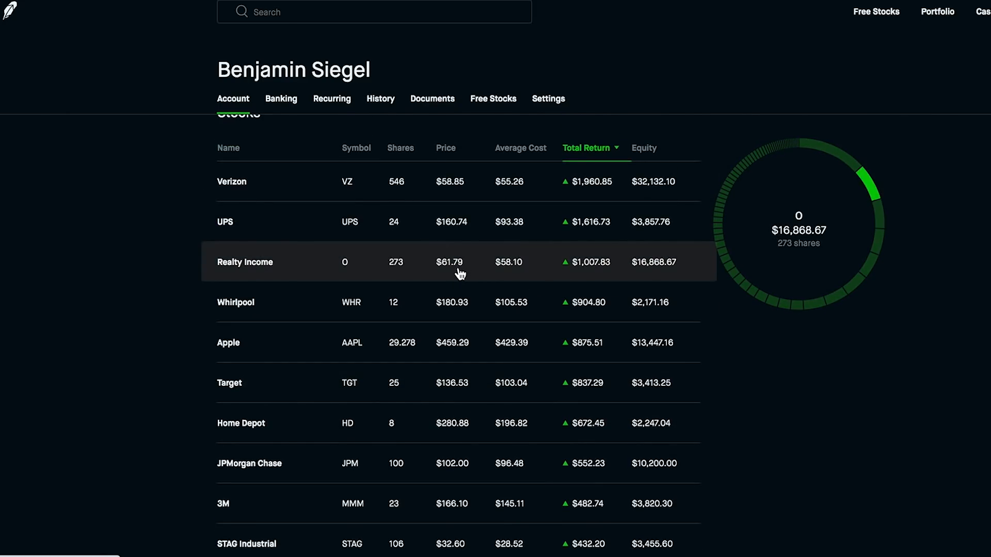
{"action": "mouse_move", "coordinate": [585, 269]}
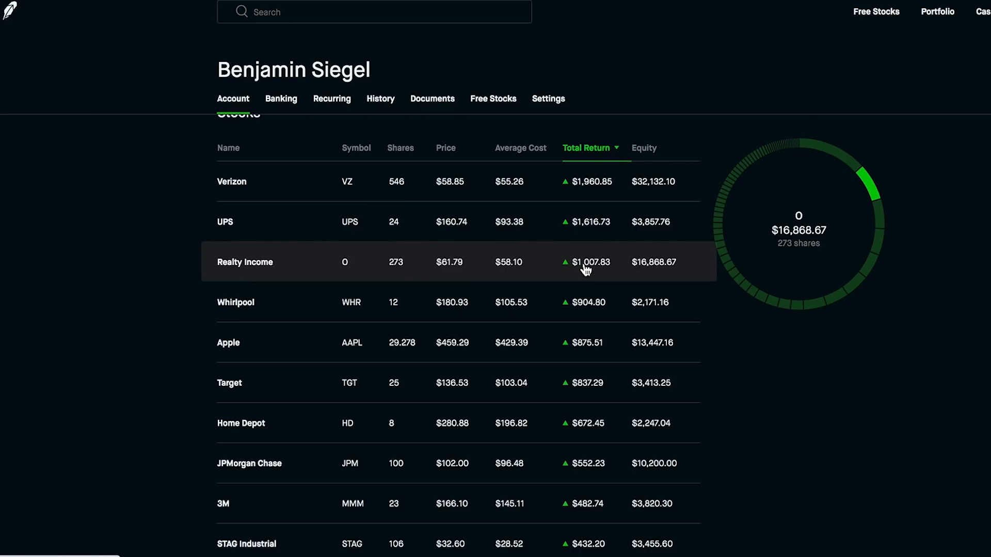
{"action": "mouse_move", "coordinate": [380, 278]}
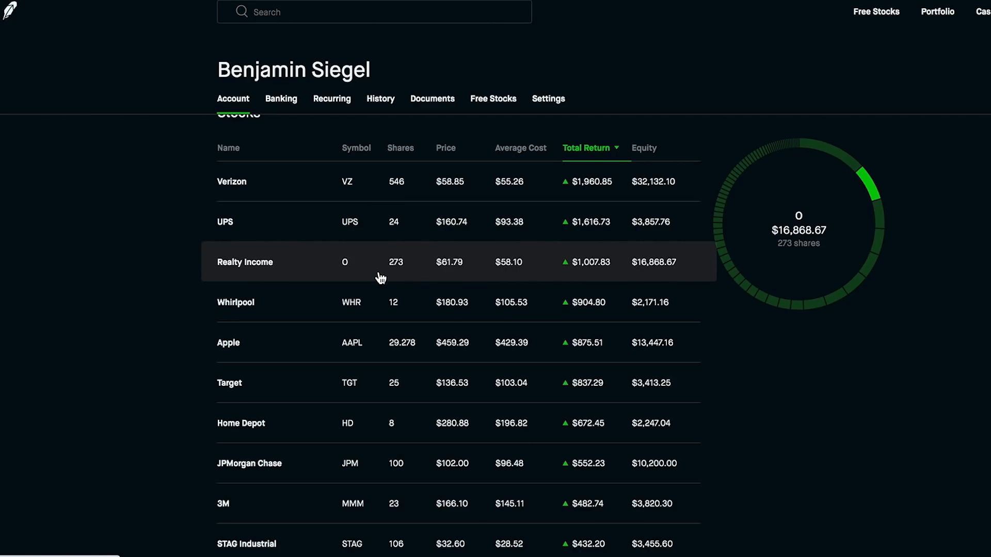
{"action": "mouse_move", "coordinate": [422, 280]}
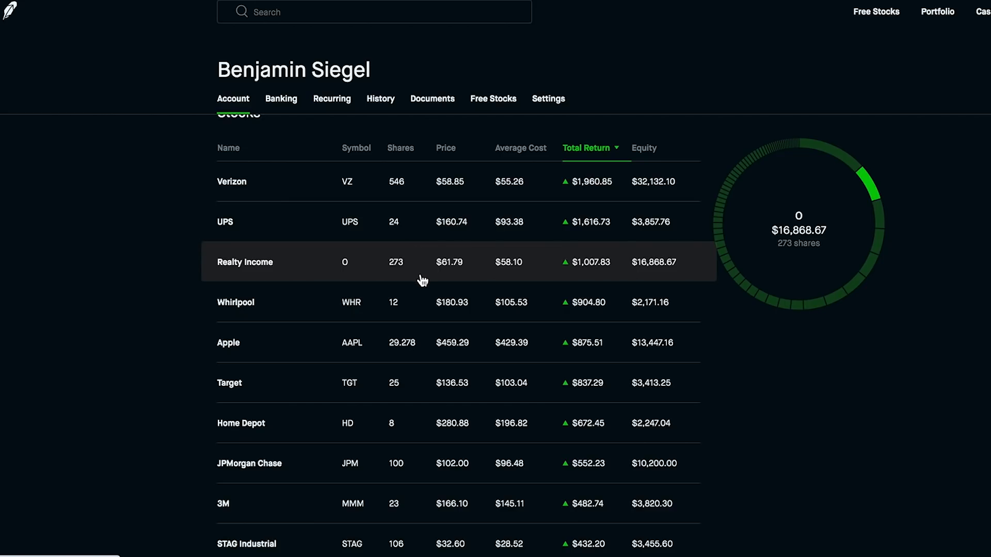
{"action": "scroll", "scroll_direction": "down", "scroll_amount": 3}
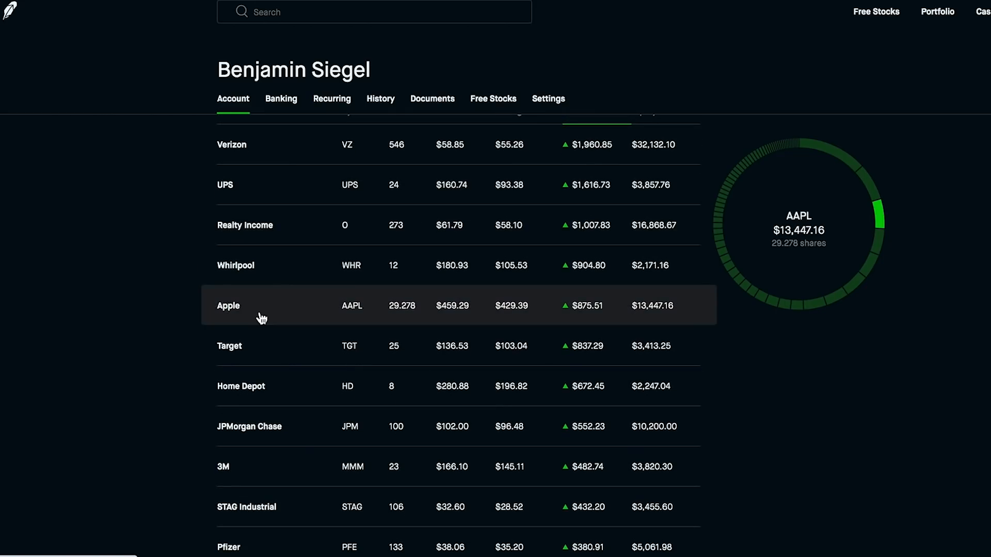
{"action": "mouse_move", "coordinate": [246, 323]}
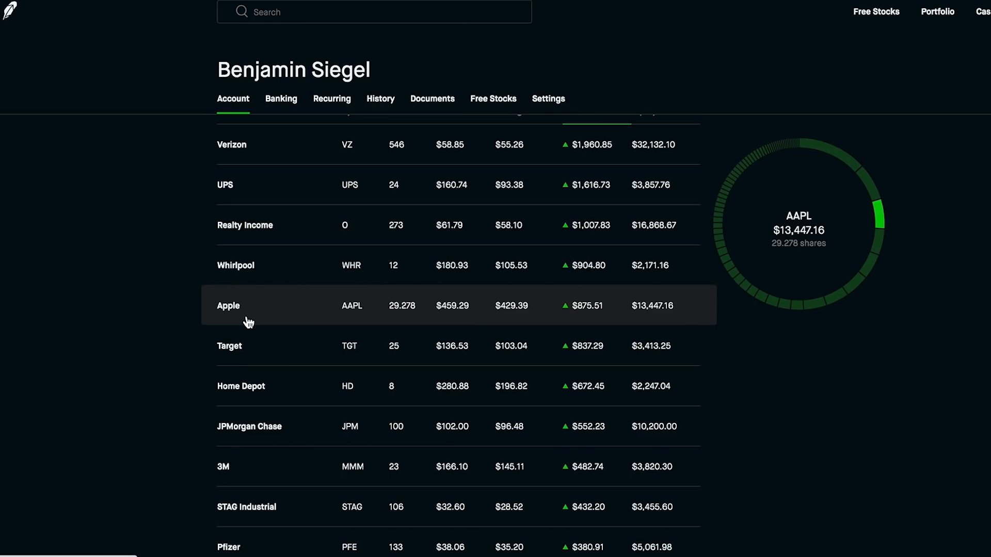
{"action": "mouse_move", "coordinate": [209, 315]}
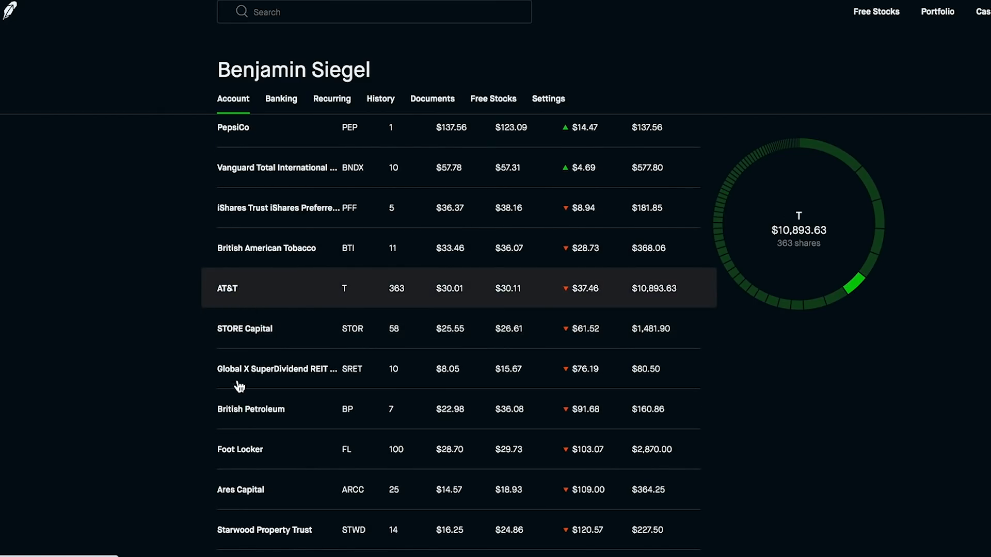
- Scroll past Cisco and the other losers, then return to the $272,358.37 portfolio summary
{"action": "scroll", "scroll_direction": "down", "scroll_amount": 3}
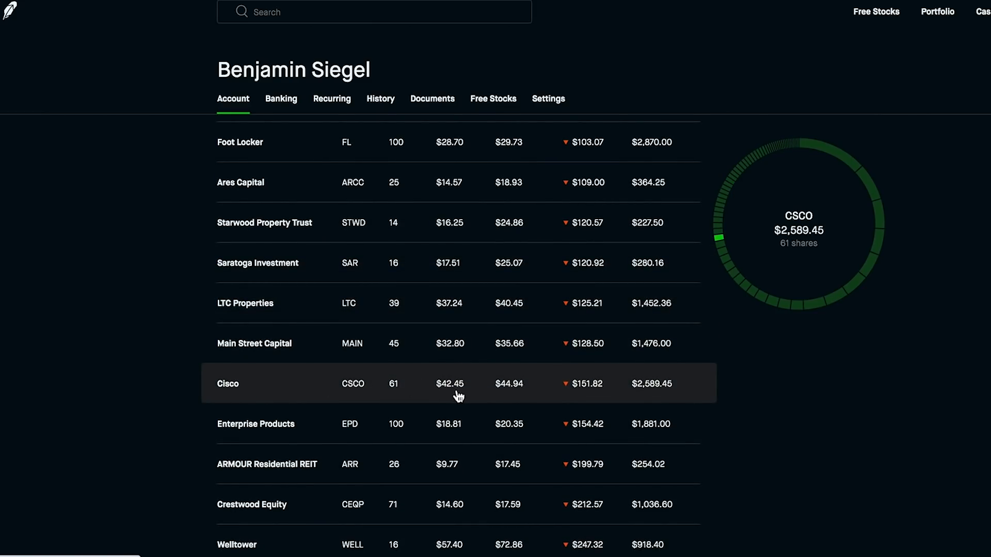
{"action": "mouse_move", "coordinate": [493, 399]}
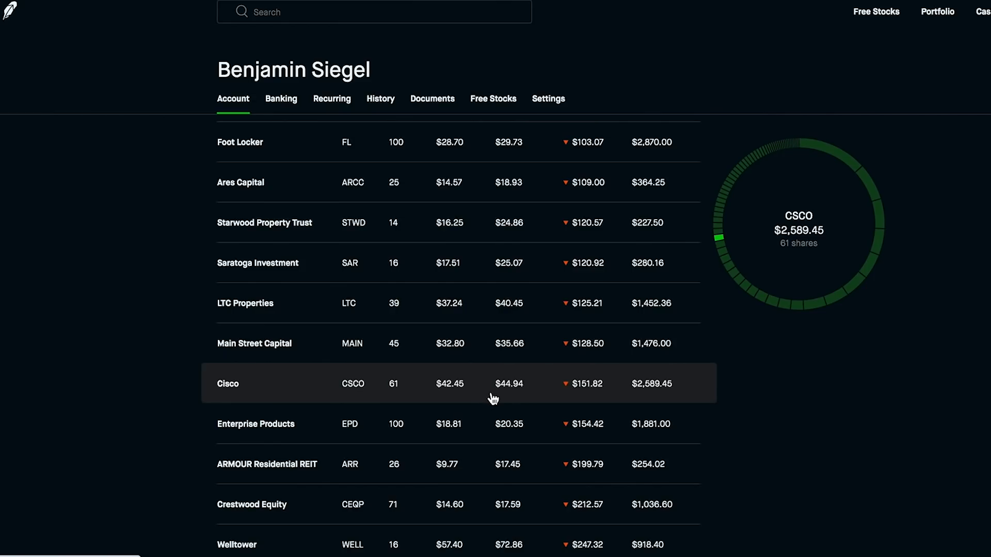
{"action": "mouse_move", "coordinate": [518, 396]}
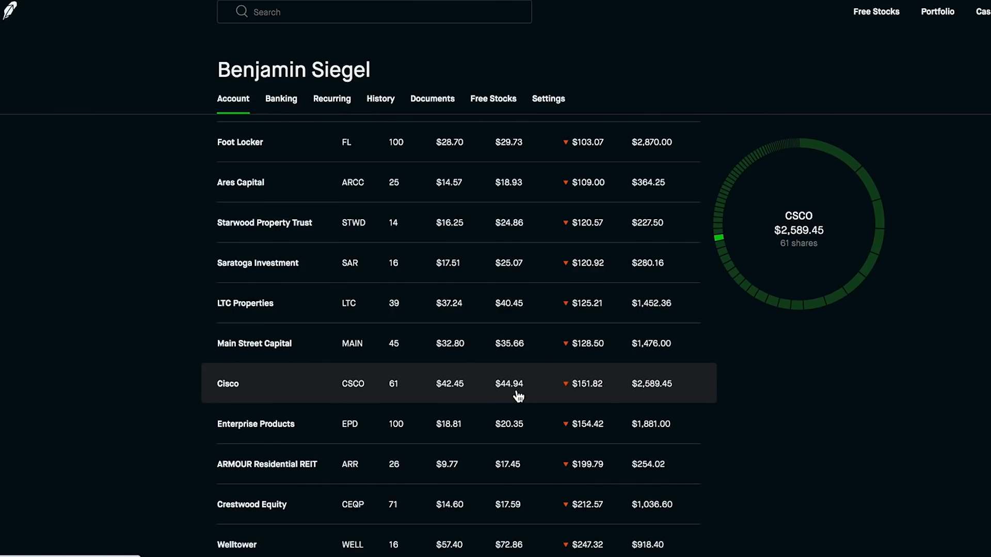
{"action": "mouse_move", "coordinate": [458, 397]}
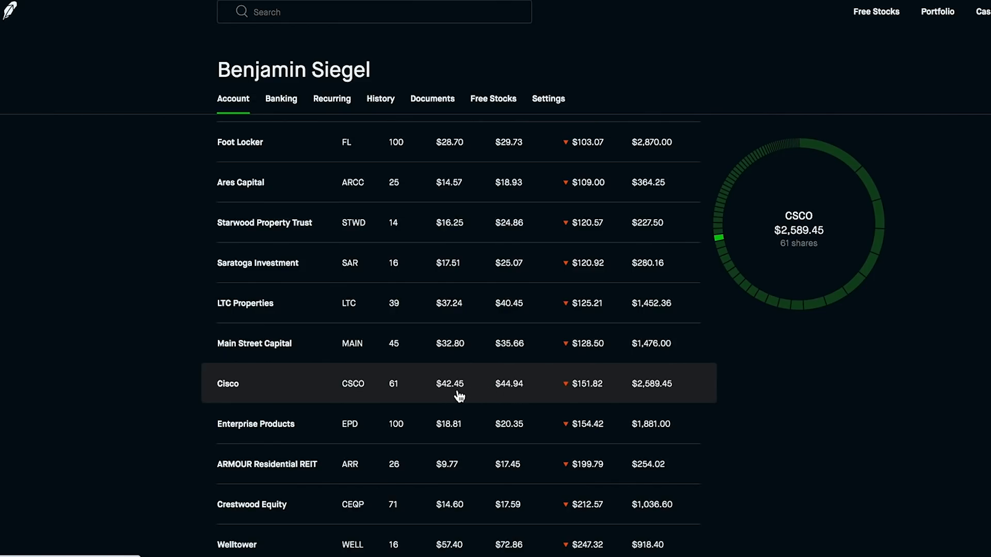
{"action": "scroll", "scroll_direction": "down", "scroll_amount": 3}
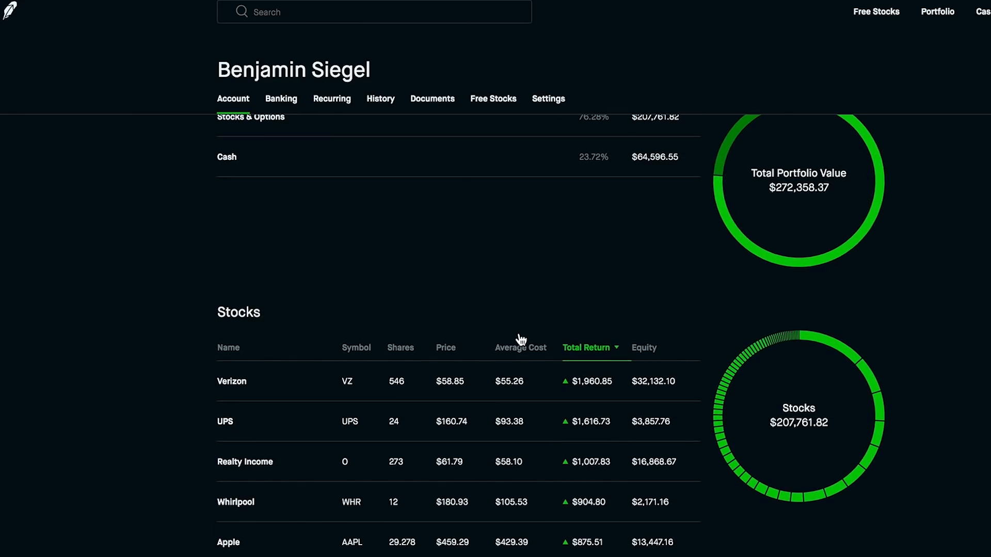
{"action": "scroll", "scroll_direction": "down", "scroll_amount": 3}
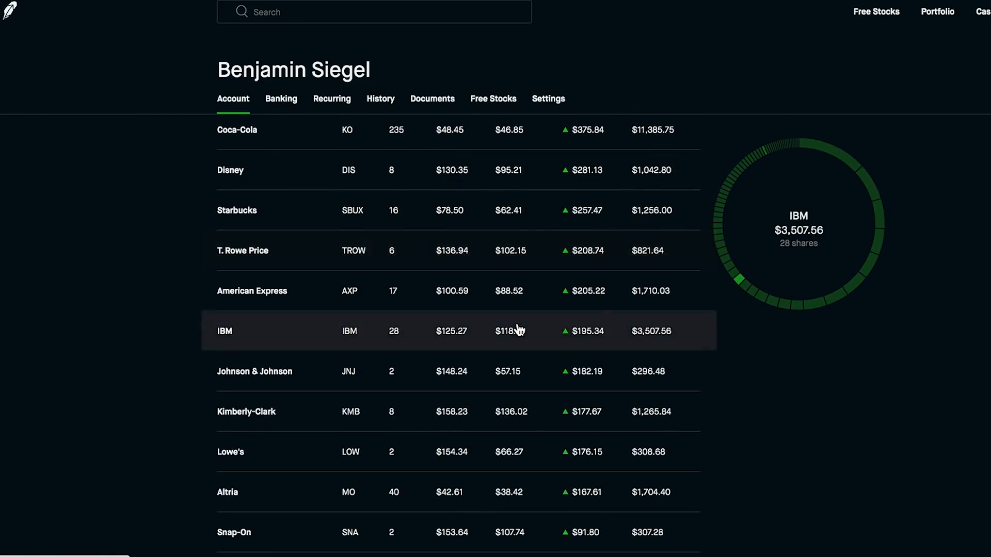
{"action": "scroll", "scroll_direction": "down", "scroll_amount": 3}
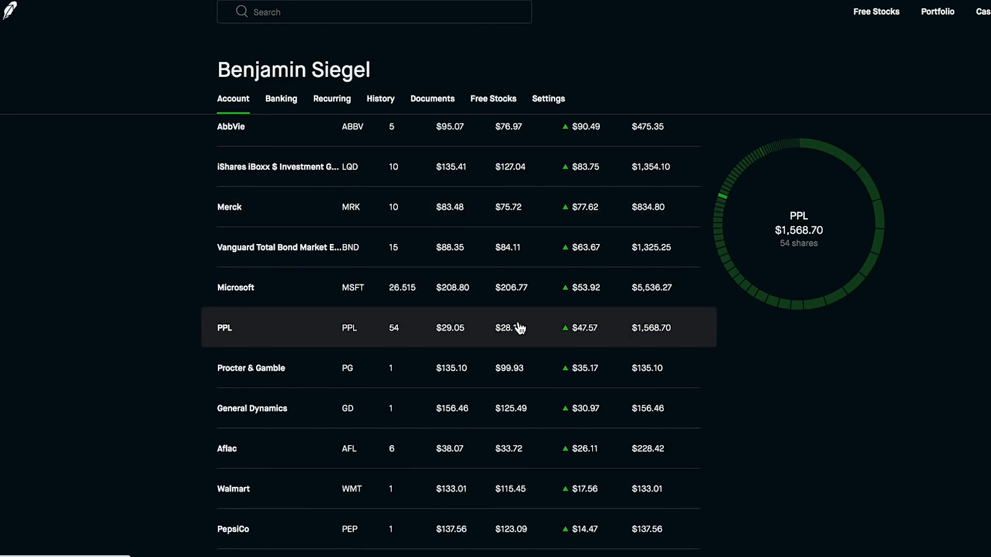
{"action": "scroll", "scroll_direction": "down", "scroll_amount": 3}
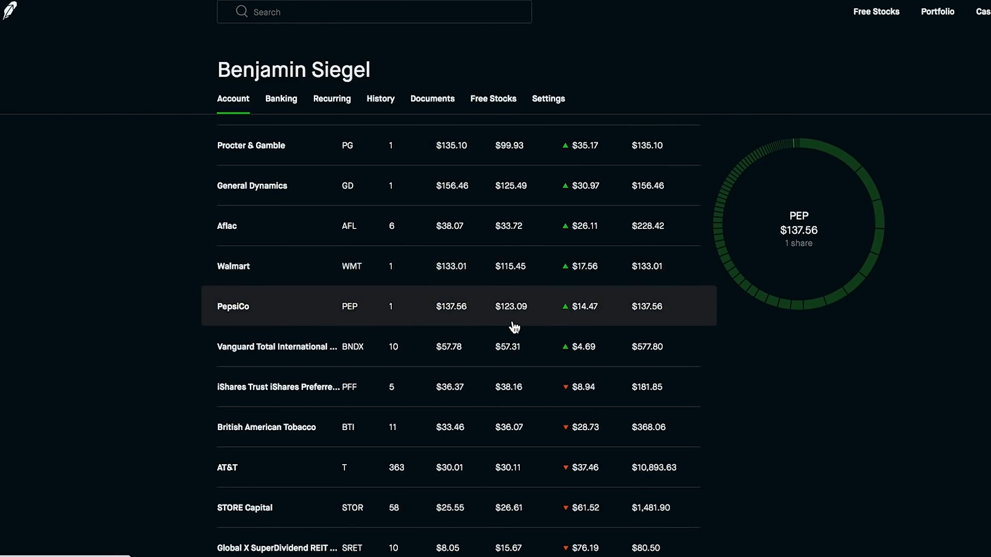
{"action": "scroll", "scroll_direction": "down", "scroll_amount": 3}
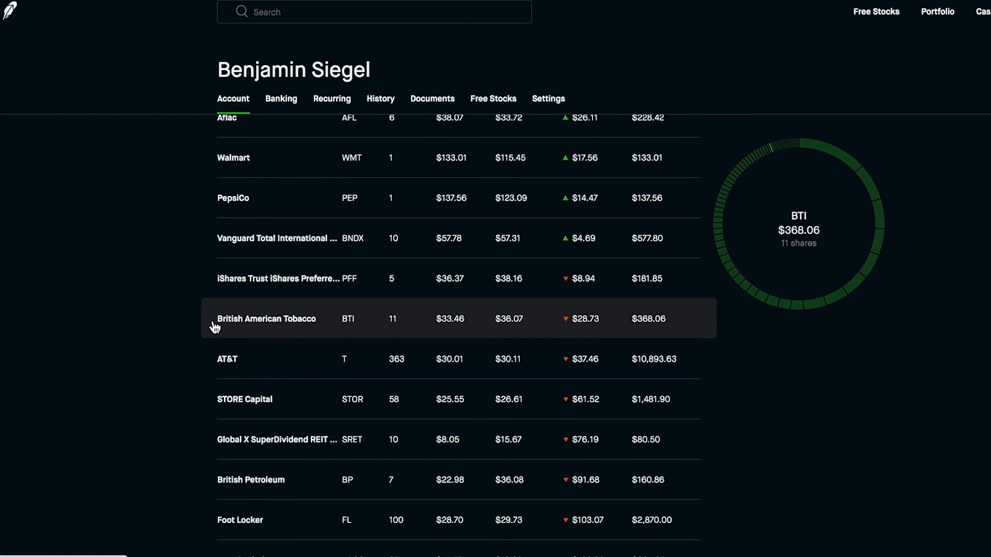
{"action": "mouse_move", "coordinate": [245, 332]}
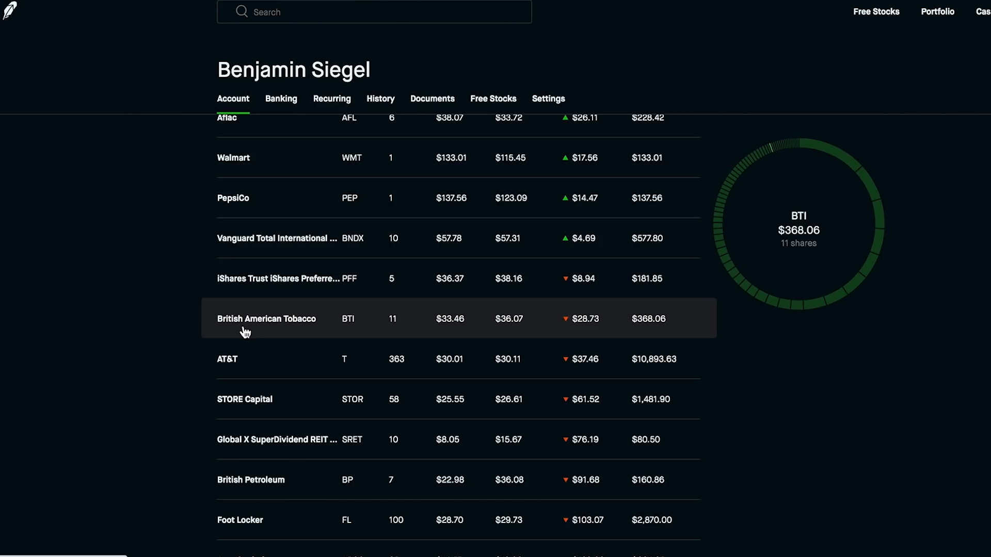
{"action": "mouse_move", "coordinate": [268, 332]}
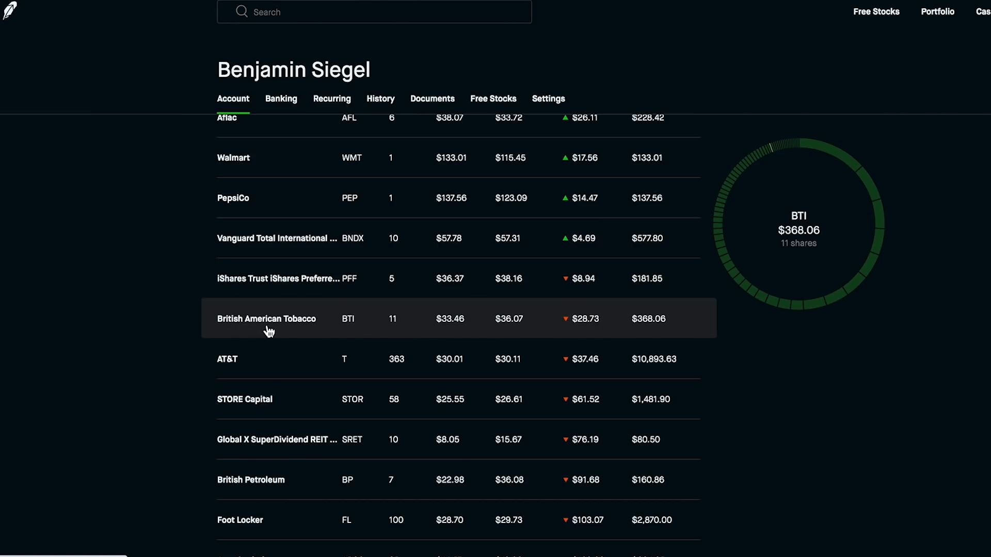
{"action": "mouse_move", "coordinate": [398, 330]}
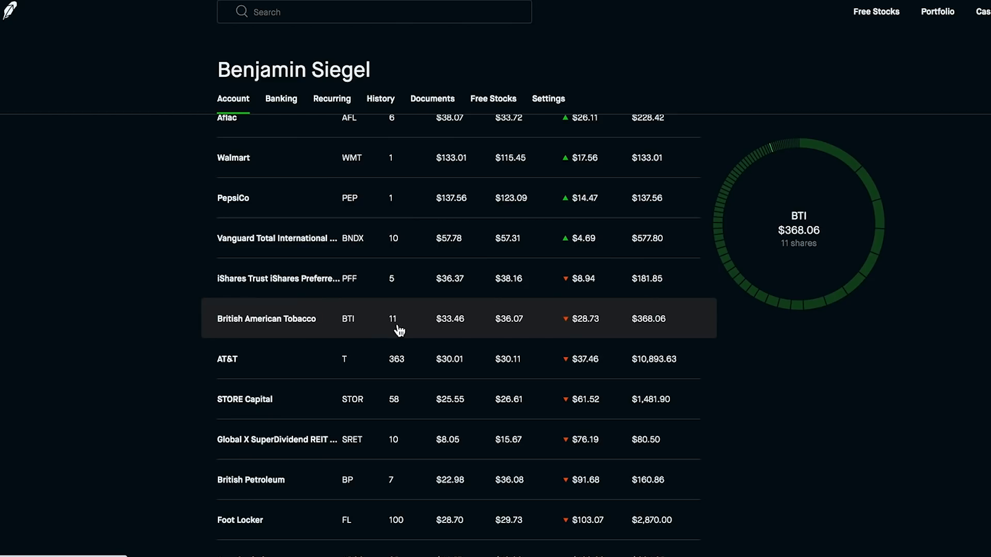
{"action": "mouse_move", "coordinate": [344, 341]}
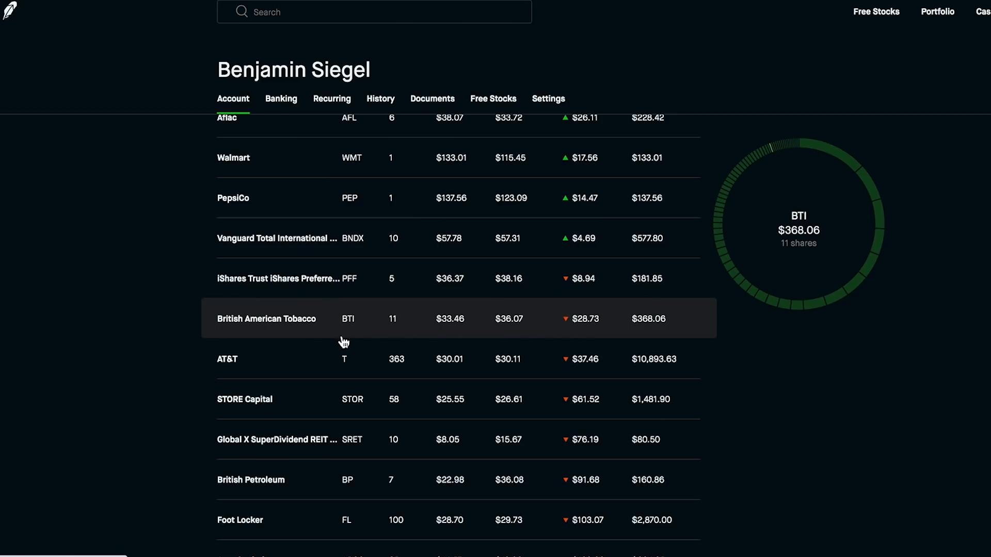
{"action": "mouse_move", "coordinate": [307, 331]}
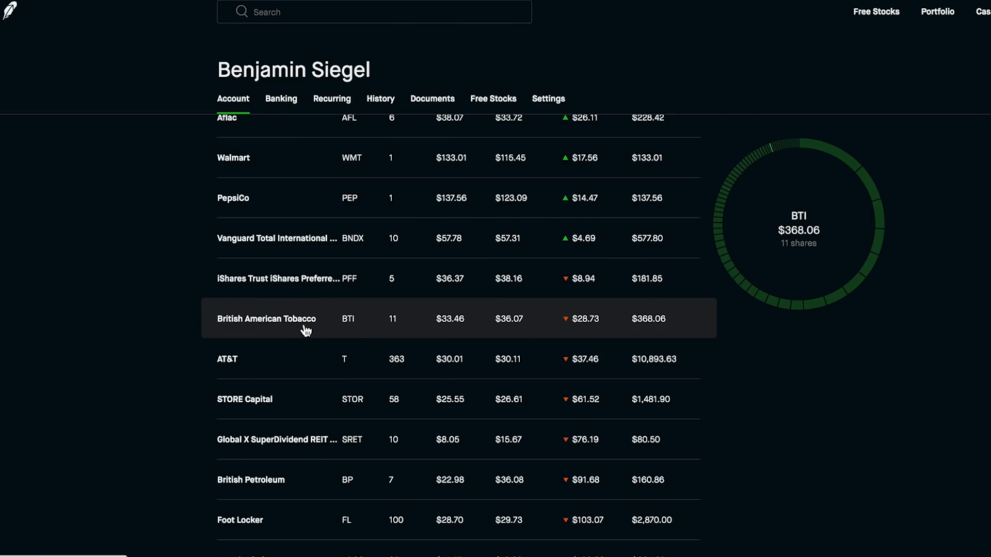
{"action": "mouse_move", "coordinate": [209, 319]}
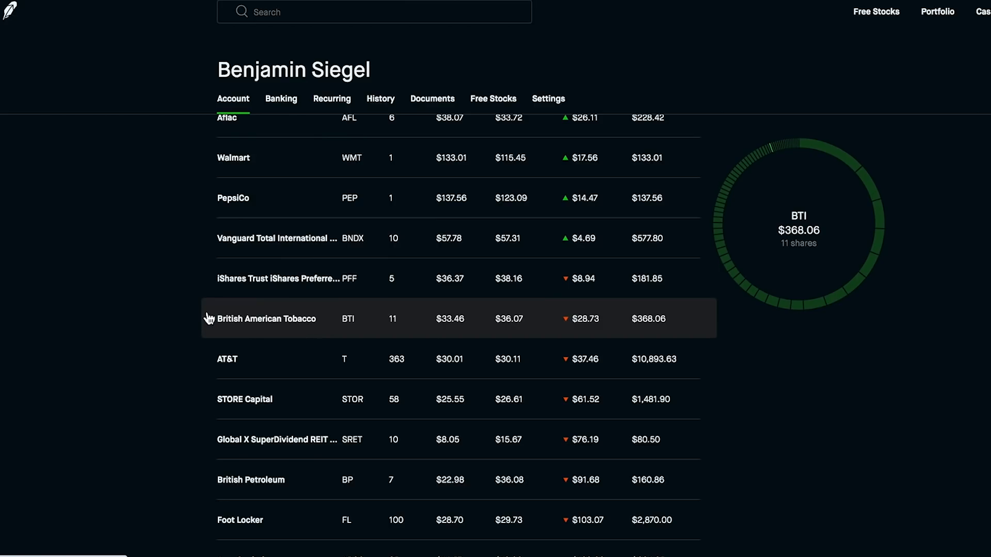
{"action": "mouse_move", "coordinate": [325, 319]}
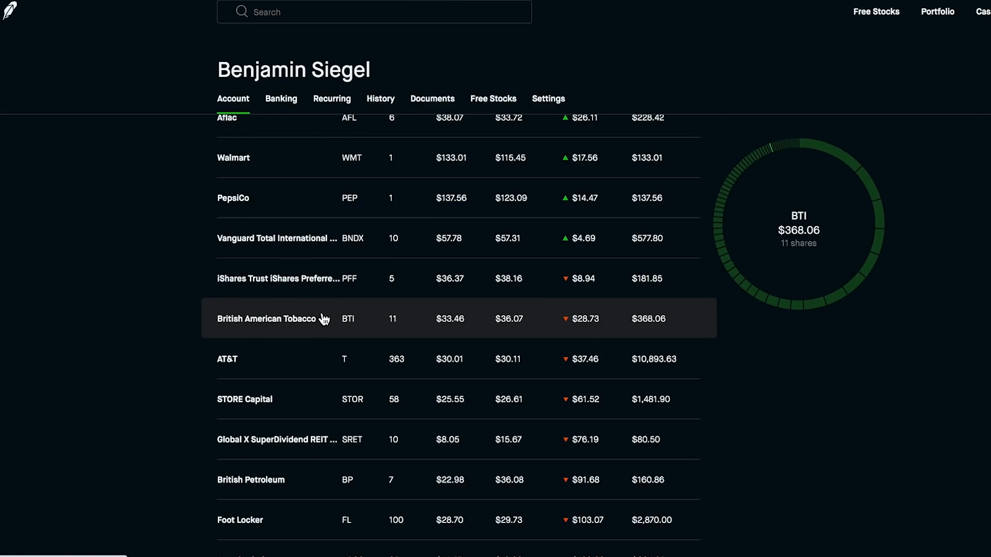
{"action": "scroll", "scroll_direction": "down", "scroll_amount": 3}
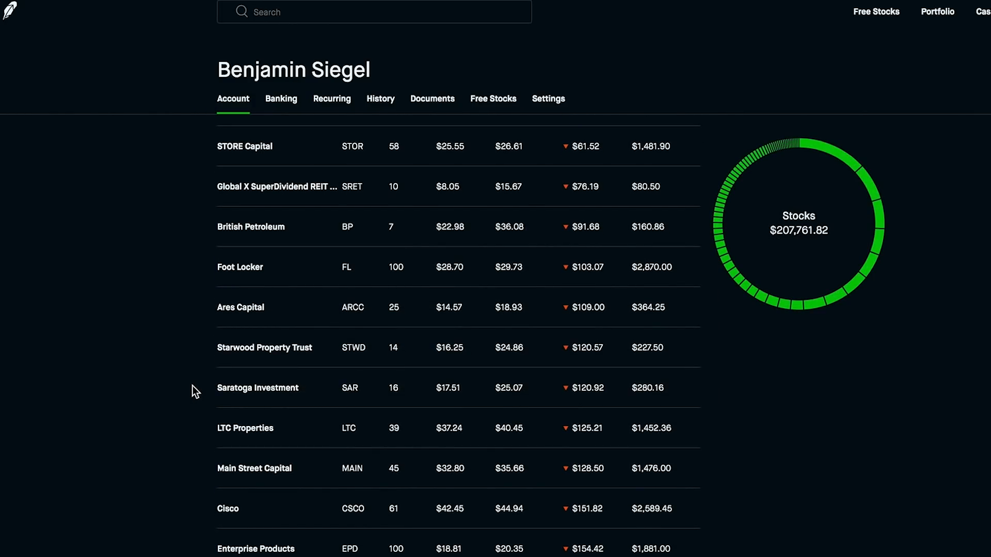
{"action": "scroll", "scroll_direction": "down", "scroll_amount": 3}
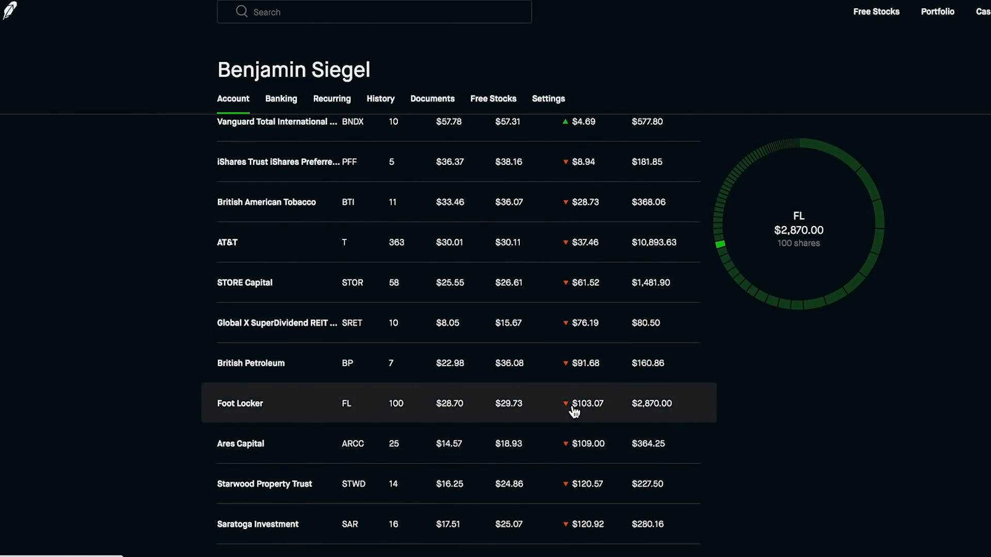
{"action": "scroll", "scroll_direction": "down", "scroll_amount": 3}
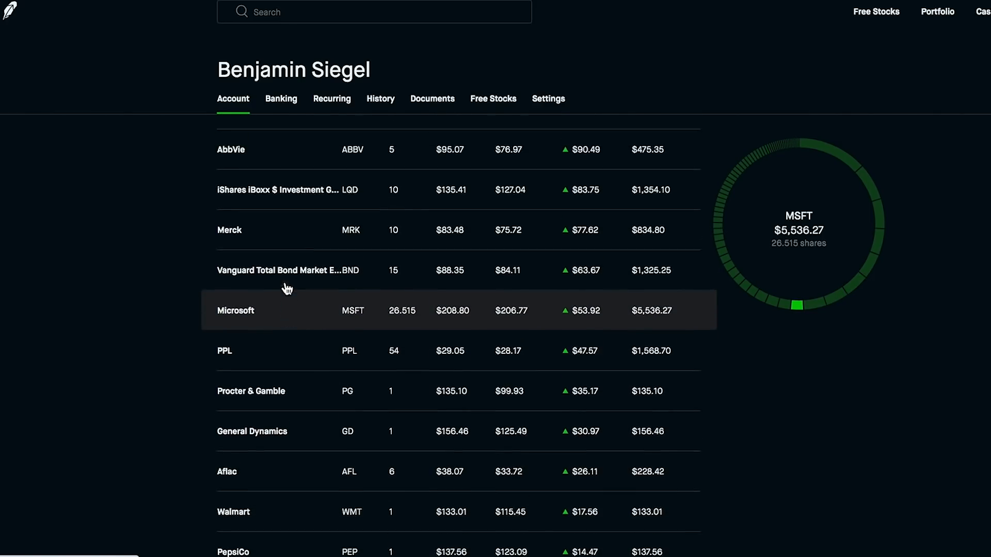
{"action": "scroll", "scroll_direction": "down", "scroll_amount": 3}
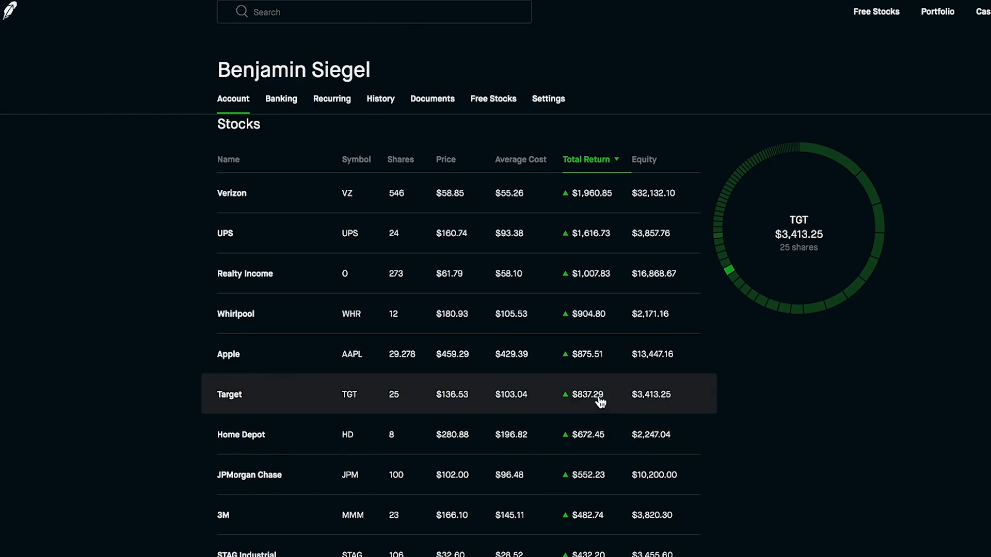
{"action": "mouse_move", "coordinate": [588, 434]}
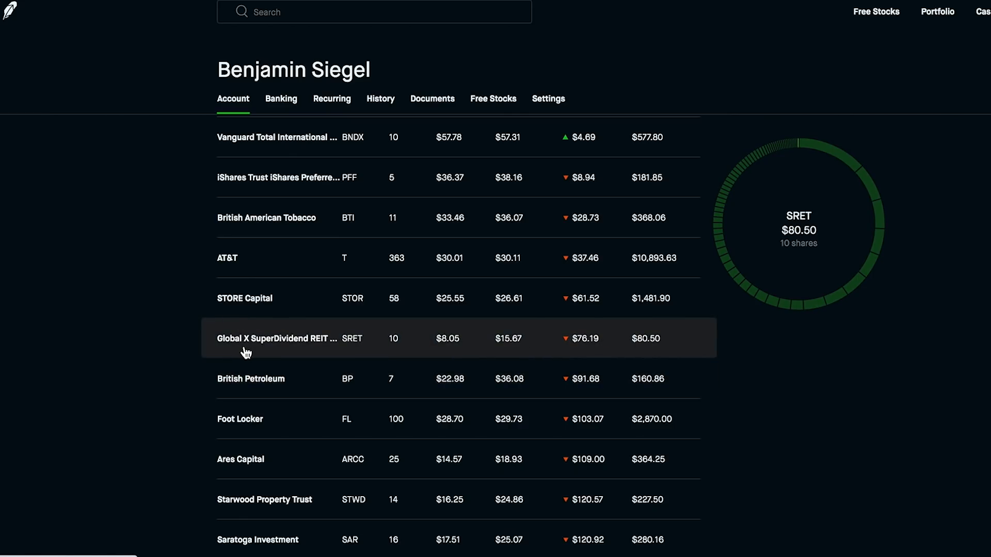
{"action": "scroll", "scroll_direction": "down", "scroll_amount": 3}
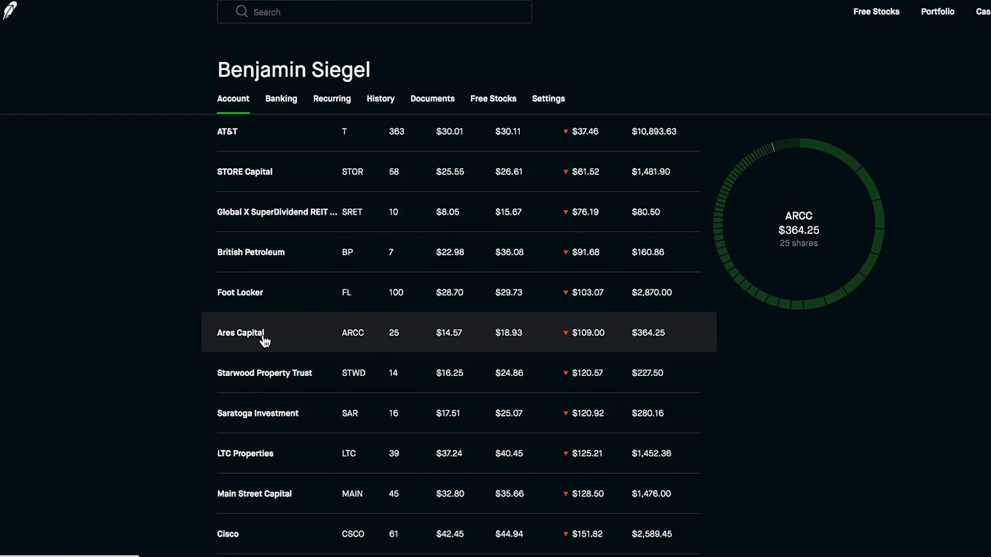
{"action": "mouse_move", "coordinate": [156, 367]}
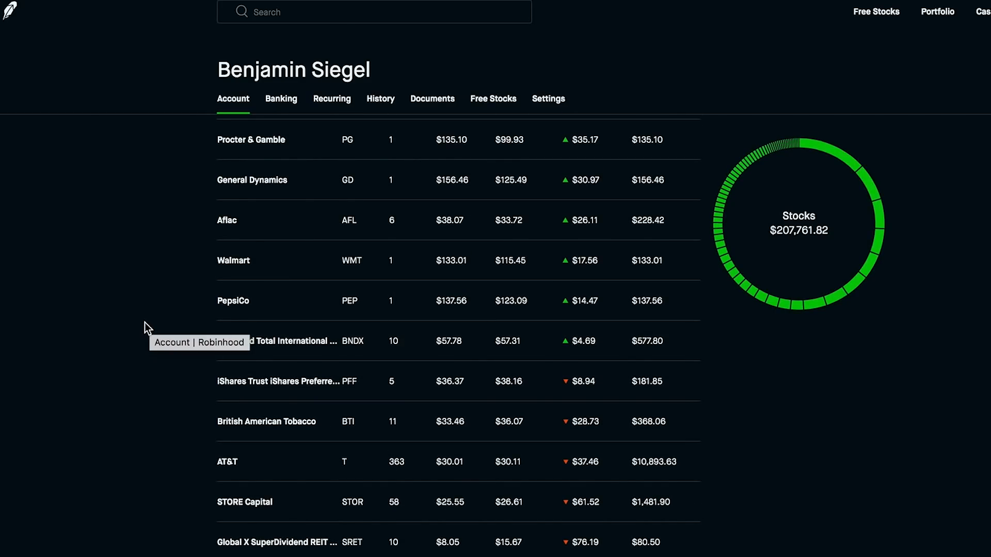
{"action": "mouse_move", "coordinate": [74, 337]}
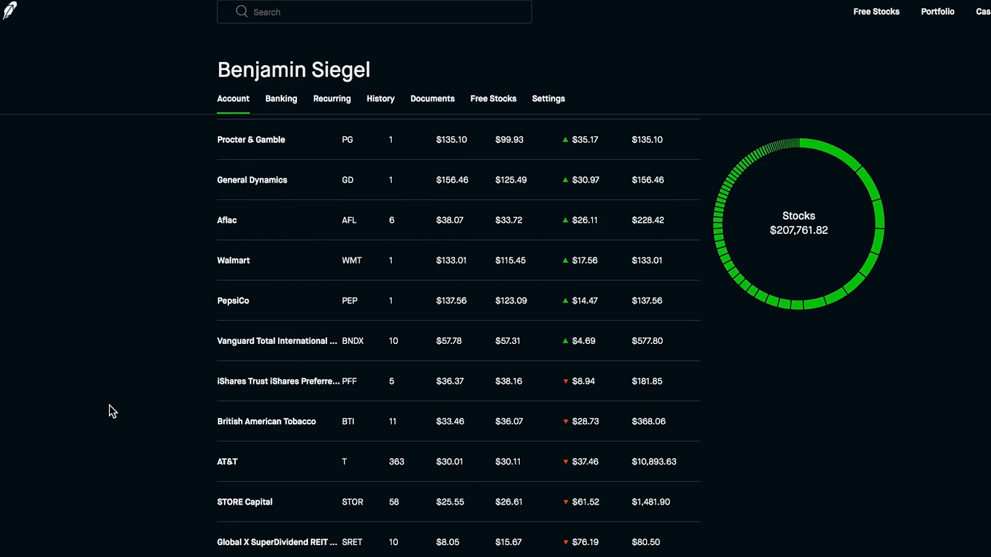
{"action": "scroll", "scroll_direction": "up", "scroll_amount": 3}
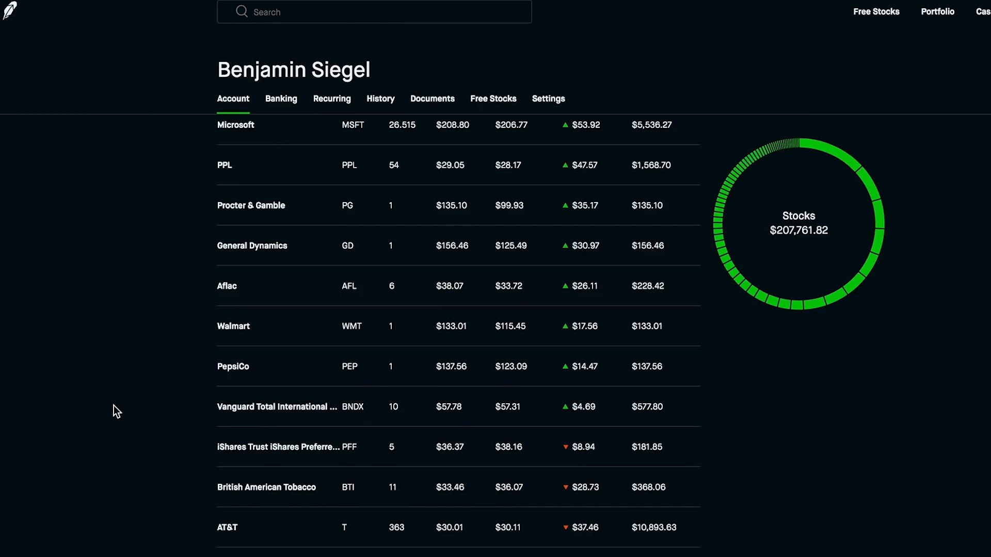
{"action": "scroll", "scroll_direction": "down", "scroll_amount": 3}
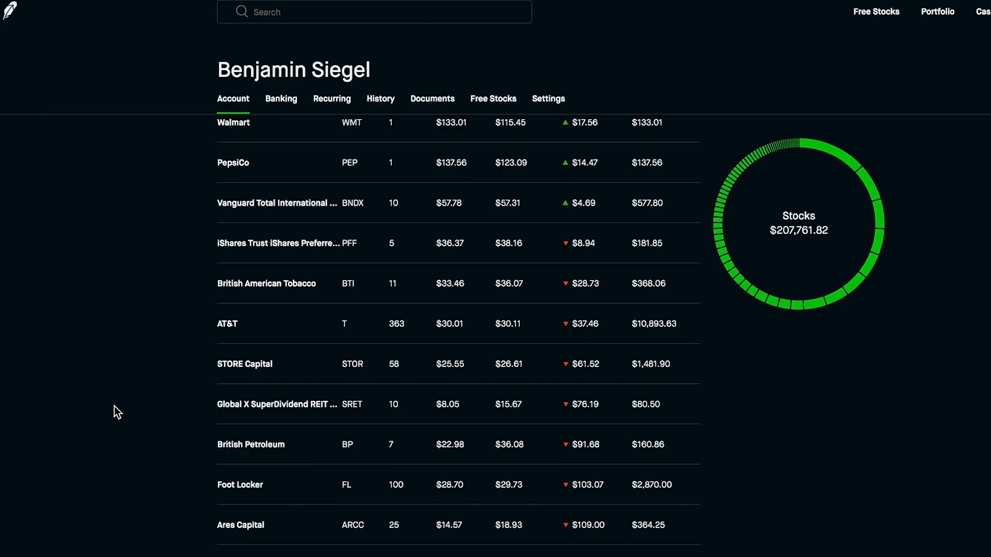
{"action": "mouse_move", "coordinate": [115, 414]}
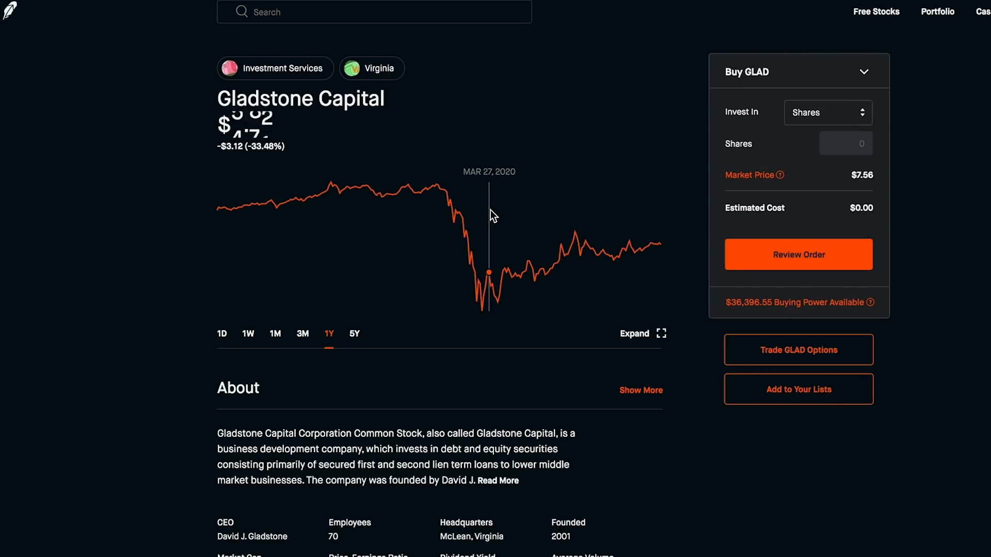
{"action": "mouse_move", "coordinate": [548, 229]}
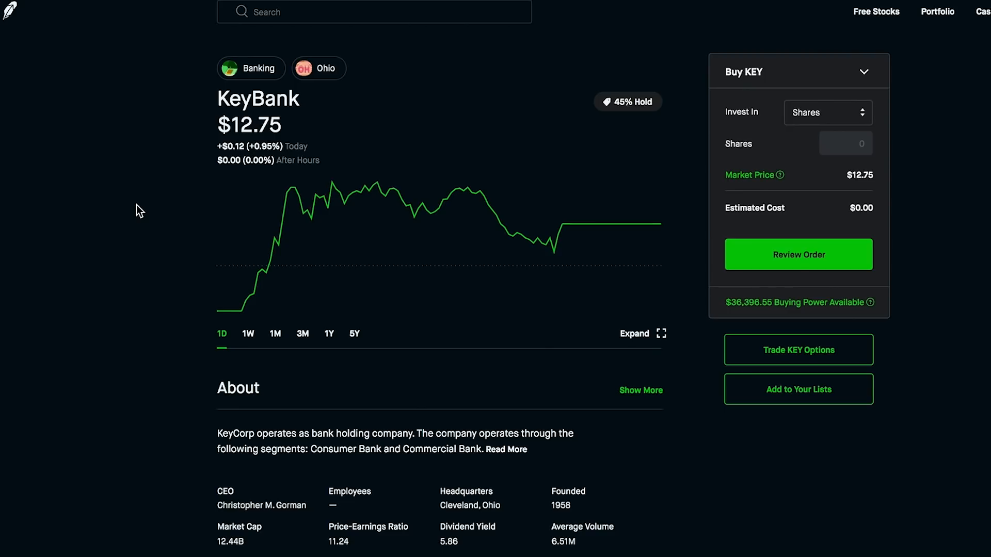
{"action": "mouse_move", "coordinate": [212, 106]}
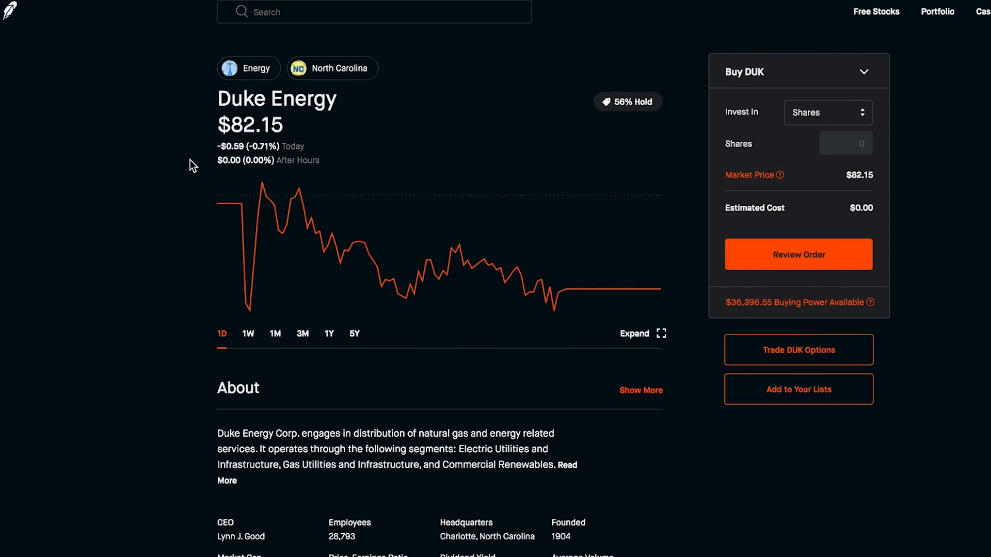
{"action": "mouse_move", "coordinate": [324, 179]}
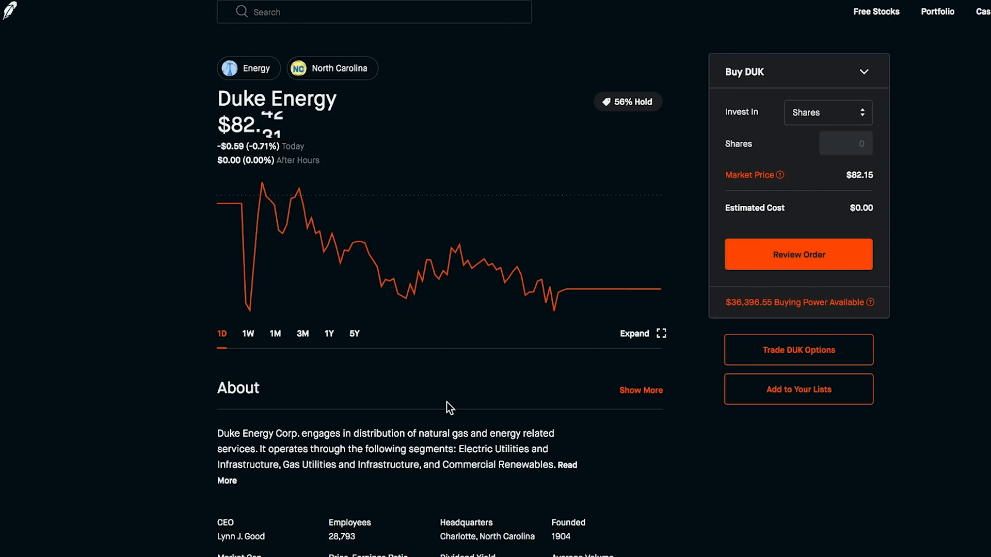
{"action": "mouse_move", "coordinate": [87, 240]}
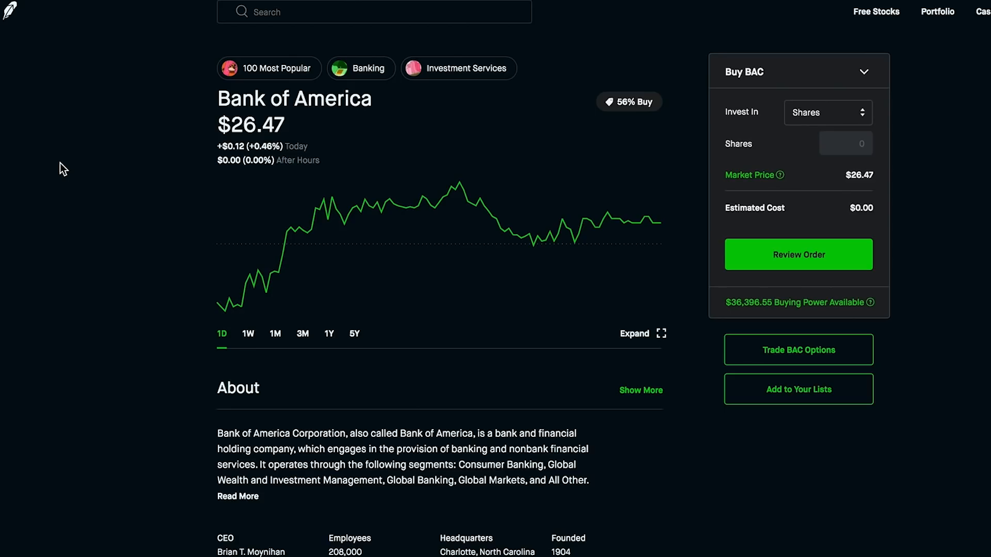
{"action": "mouse_move", "coordinate": [211, 177]}
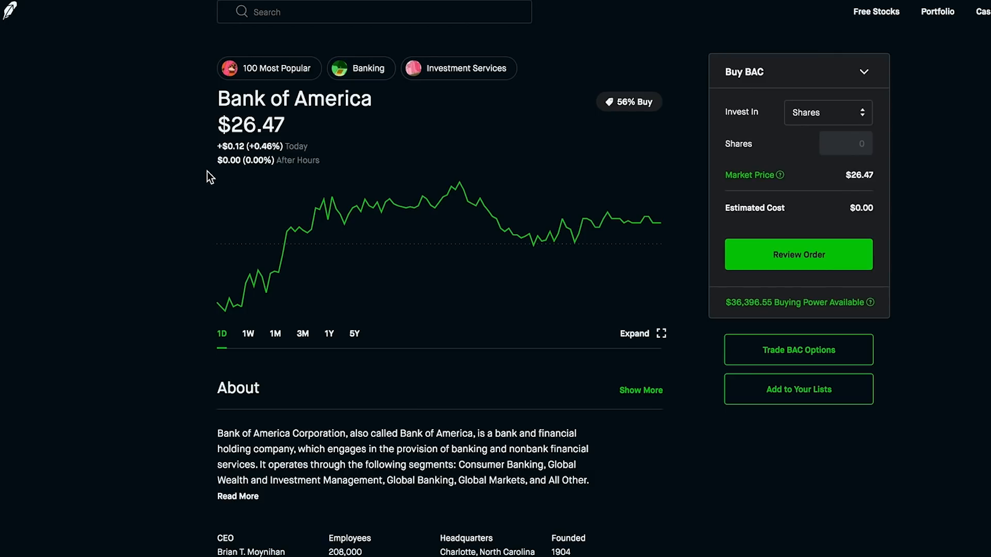
{"action": "mouse_move", "coordinate": [120, 206]}
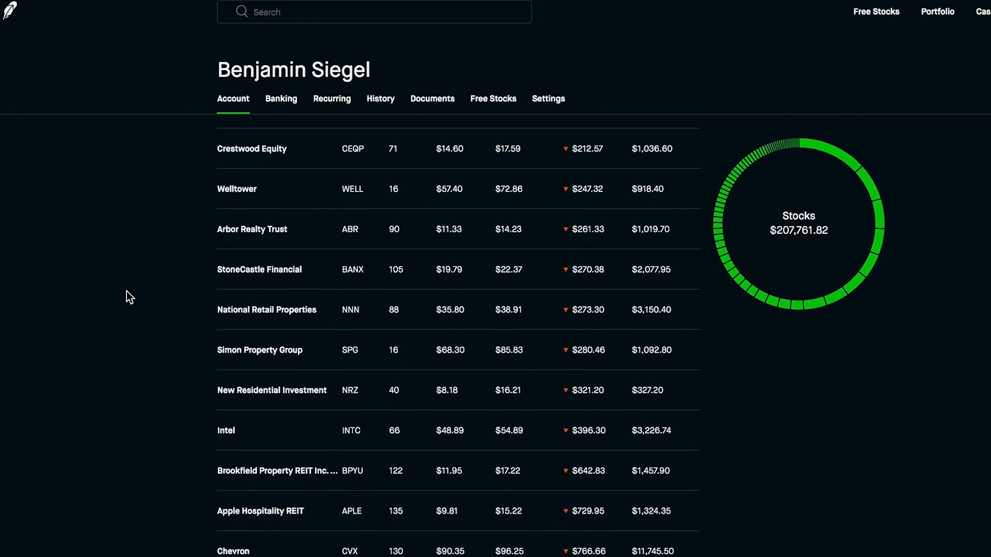
- Scroll the Total Return-sorted Stocks table from the biggest losers up through gainers like Lowe's toward Verizon
{"action": "scroll", "scroll_direction": "down", "scroll_amount": 3}
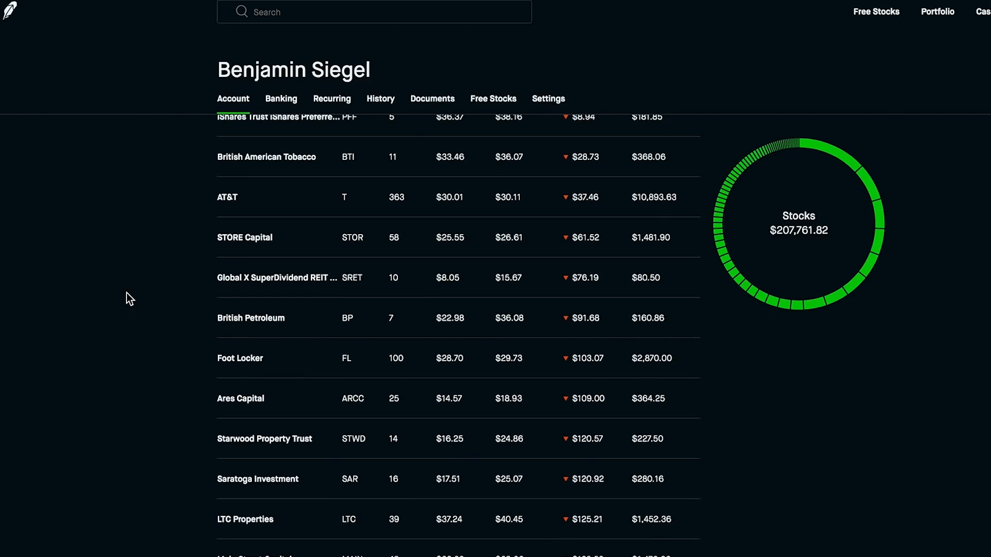
{"action": "scroll", "scroll_direction": "up", "scroll_amount": 3}
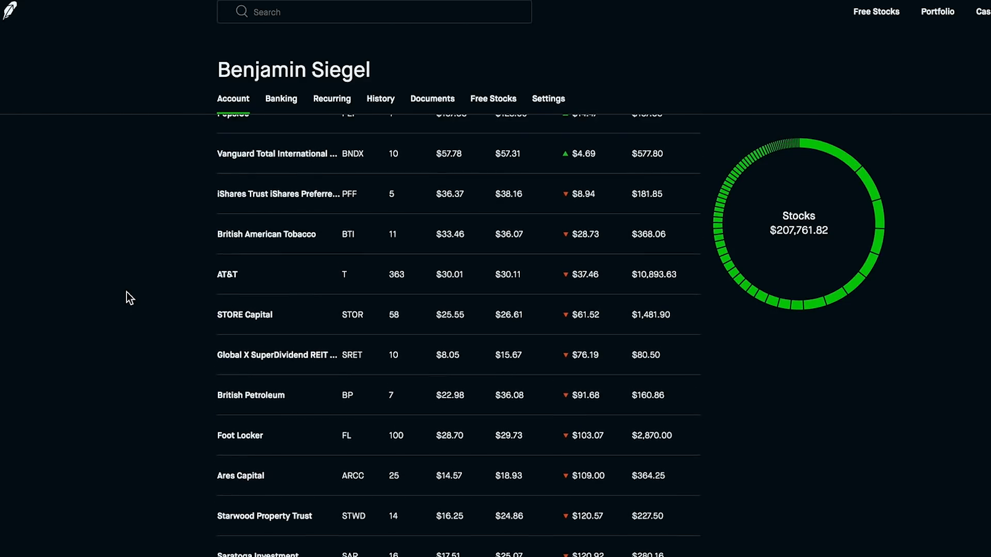
{"action": "scroll", "scroll_direction": "up", "scroll_amount": 3}
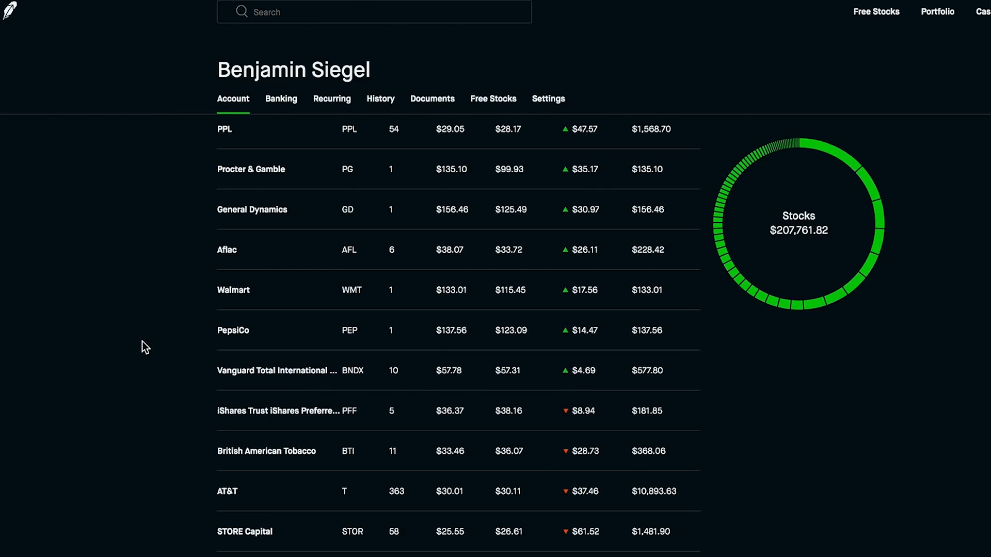
{"action": "scroll", "scroll_direction": "up", "scroll_amount": 3}
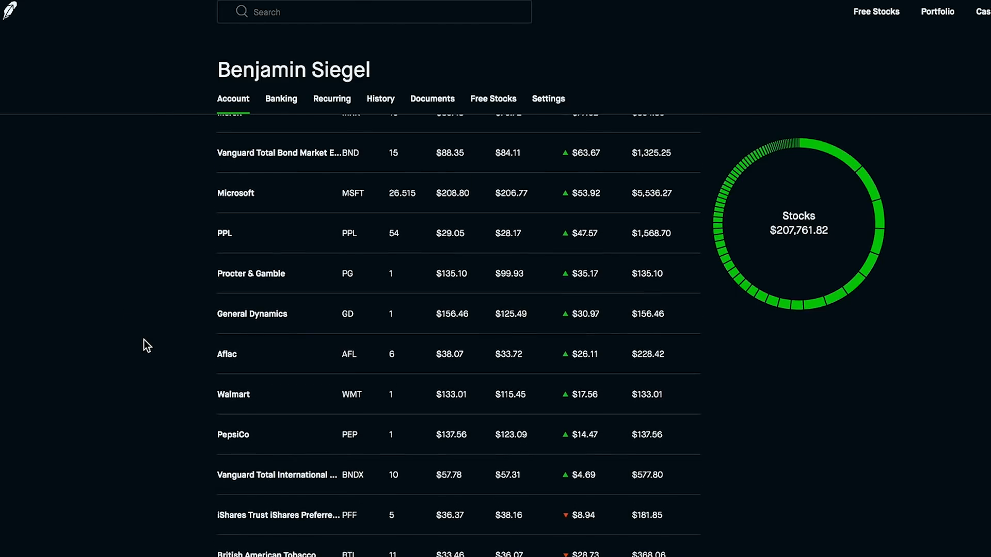
{"action": "scroll", "scroll_direction": "up", "scroll_amount": 3}
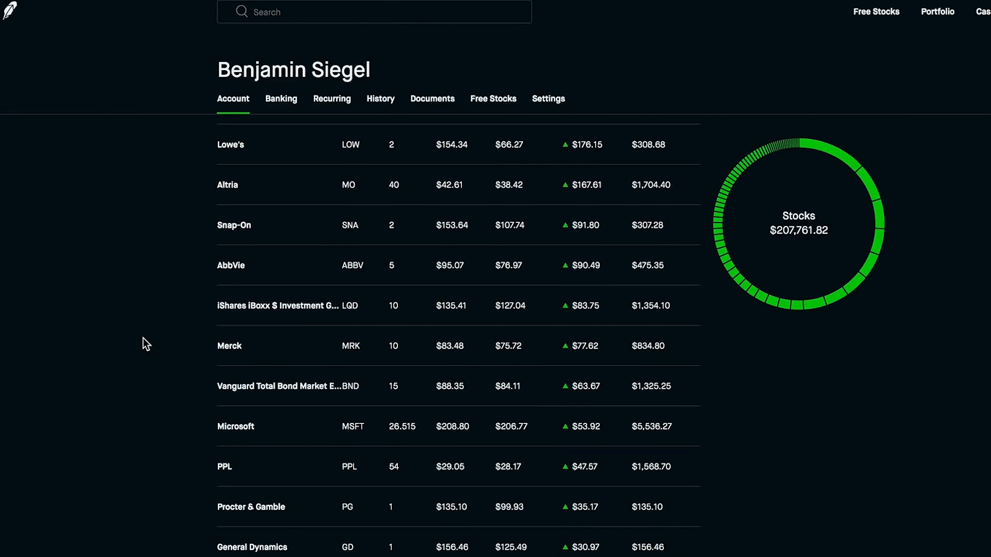
{"action": "scroll", "scroll_direction": "up", "scroll_amount": 3}
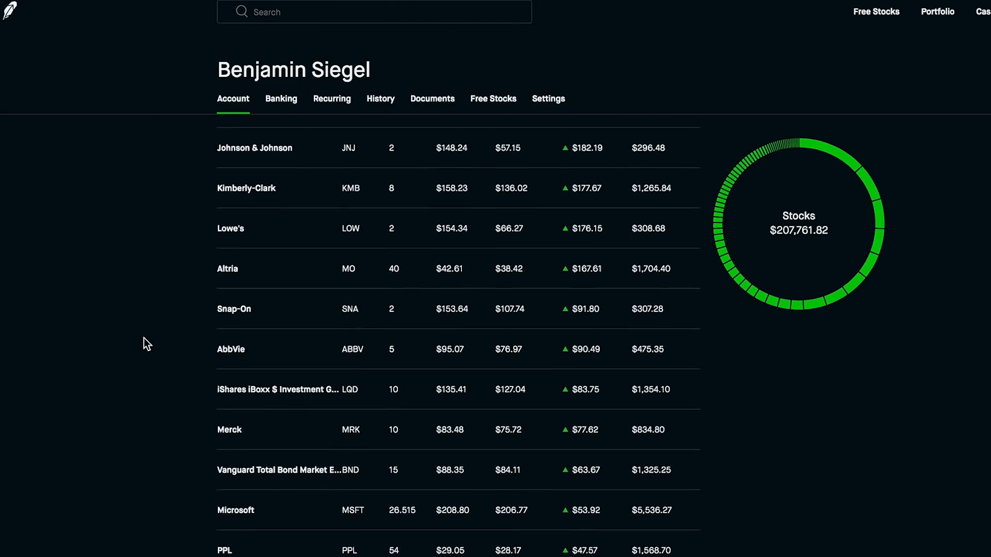
{"action": "scroll", "scroll_direction": "up", "scroll_amount": 3}
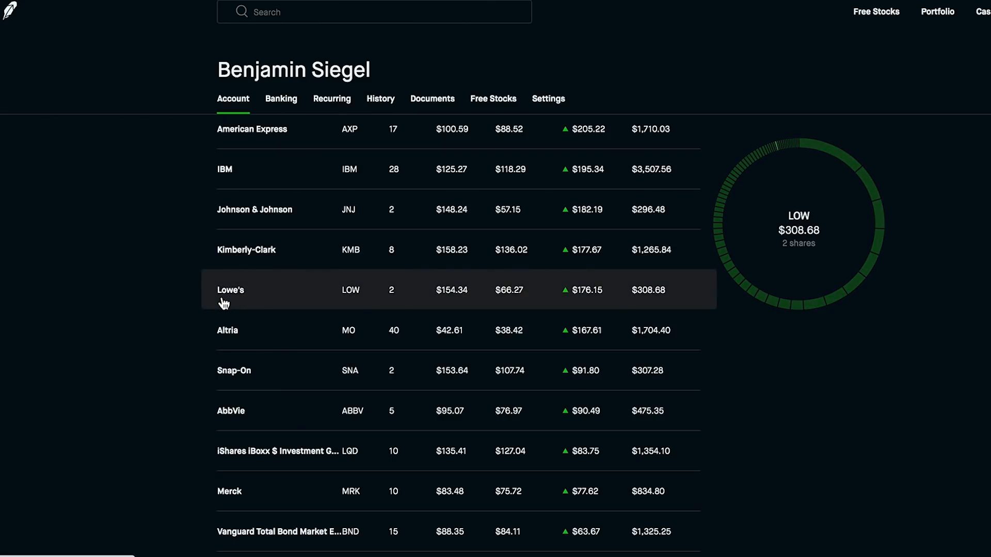
{"action": "mouse_move", "coordinate": [247, 250]}
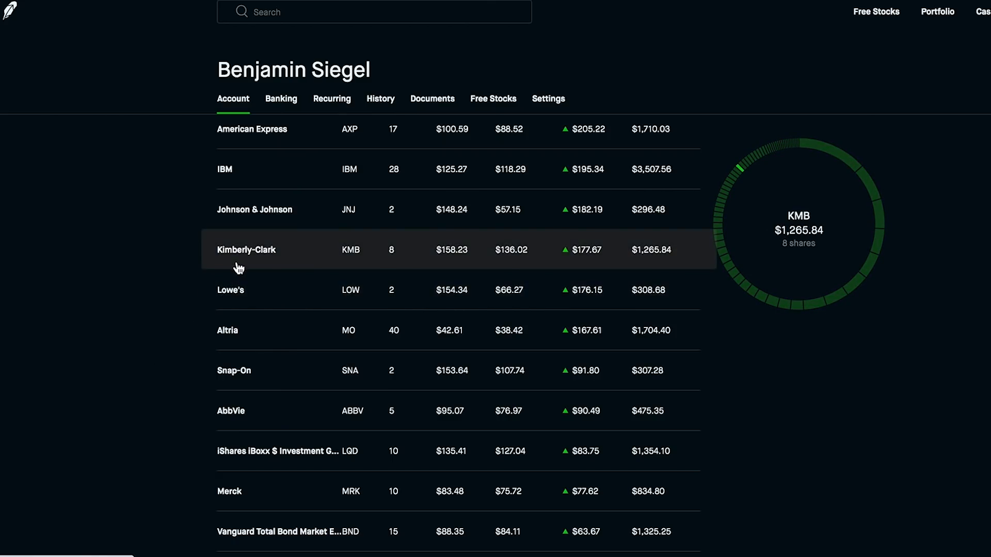
{"action": "mouse_move", "coordinate": [381, 209]}
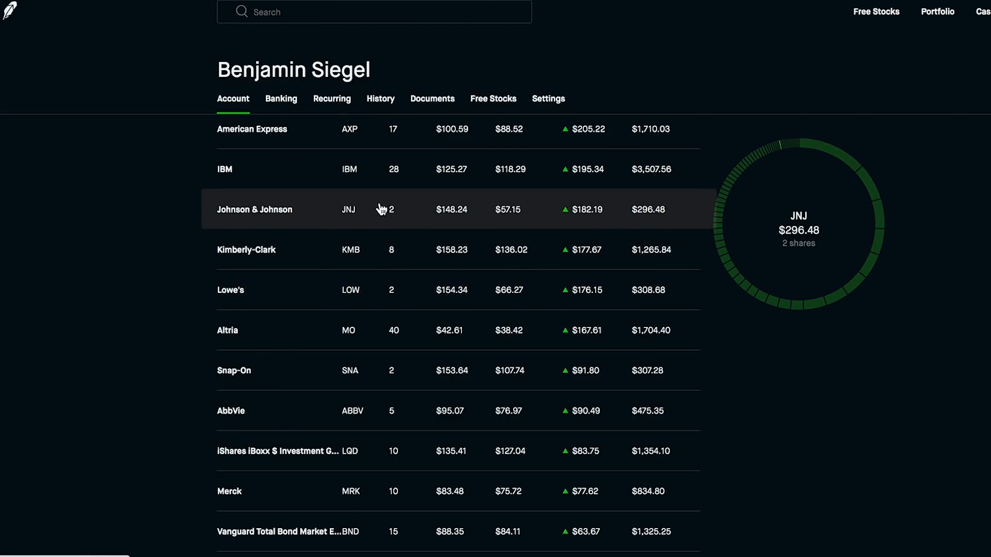
{"action": "mouse_move", "coordinate": [398, 278]}
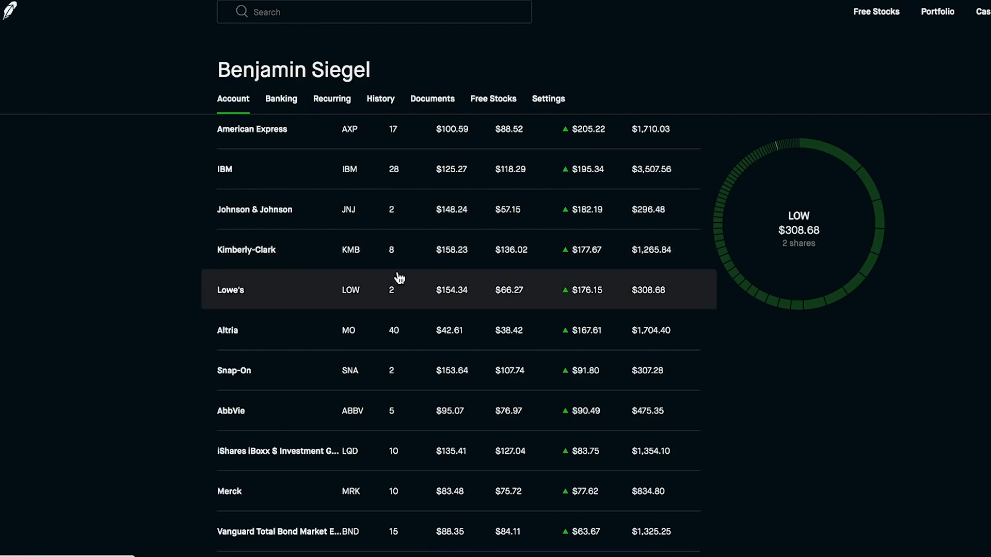
{"action": "mouse_move", "coordinate": [397, 253]}
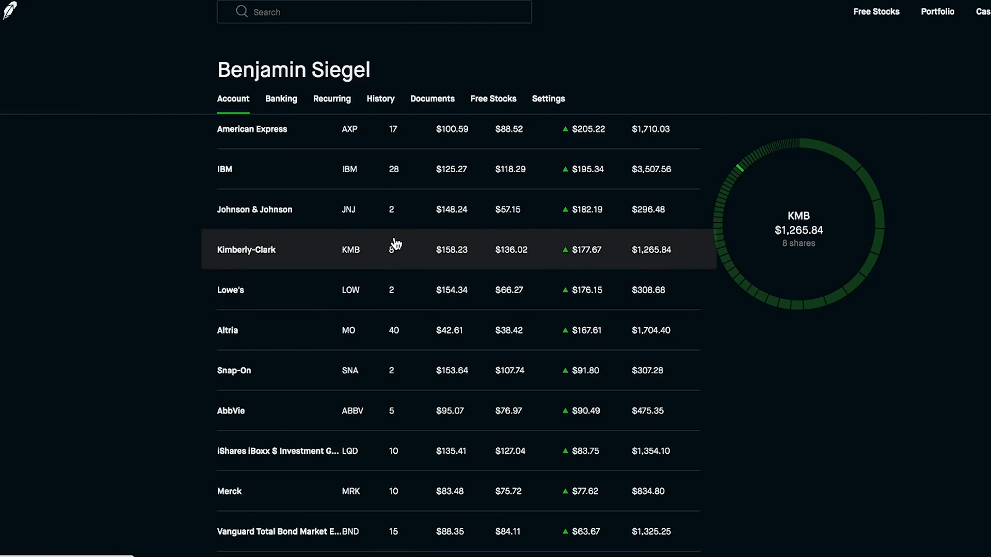
{"action": "mouse_move", "coordinate": [396, 290]}
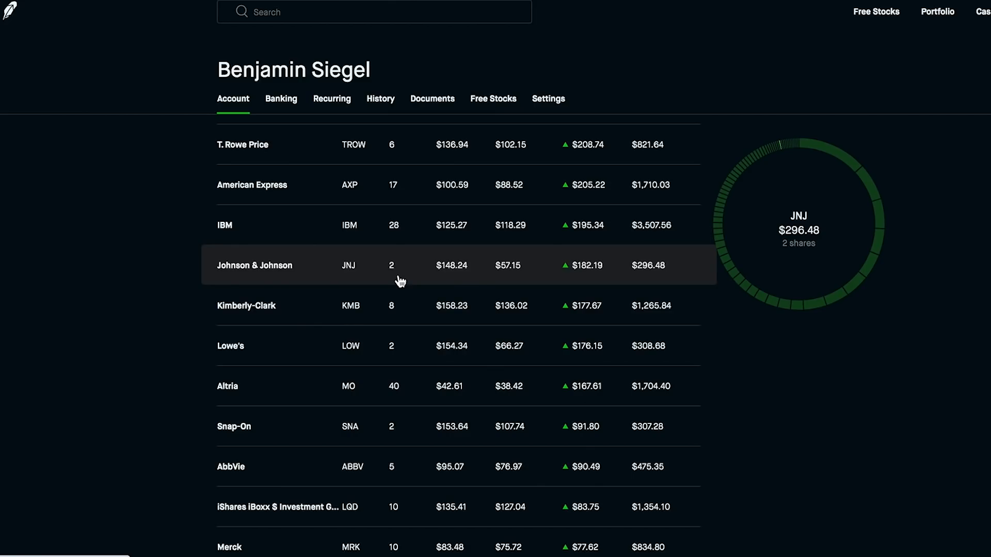
{"action": "mouse_move", "coordinate": [392, 282]}
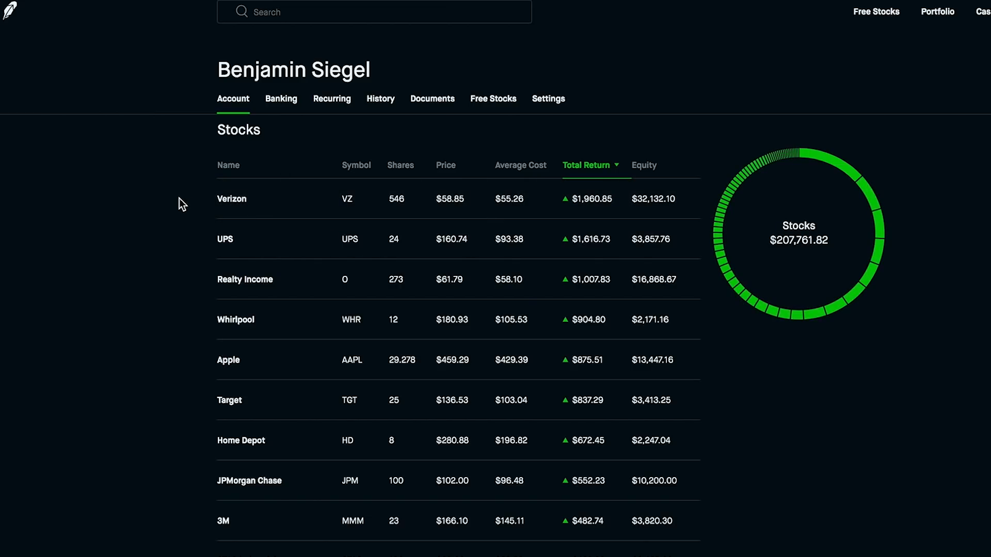
{"action": "left_click", "coordinate": [937, 11]}
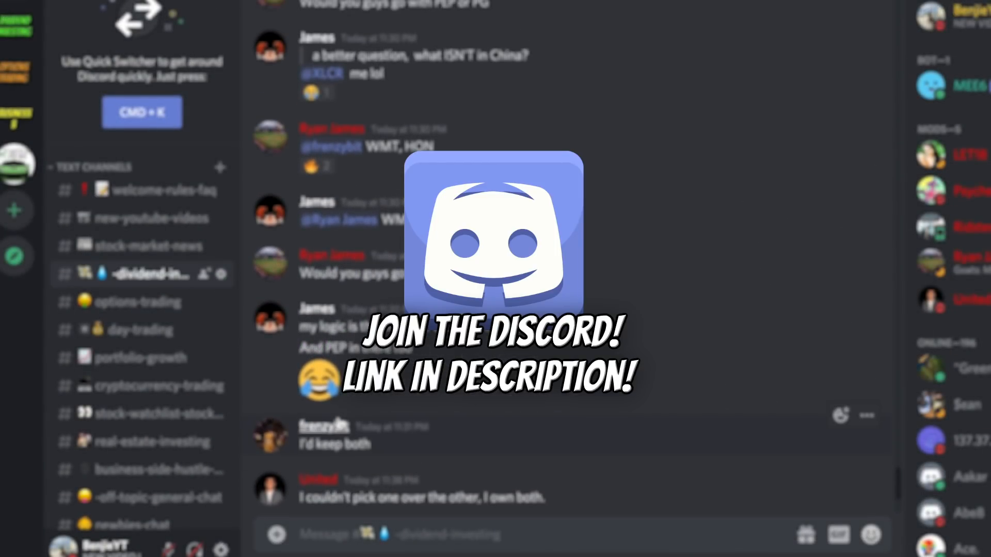
{"action": "scroll", "scroll_direction": "down", "scroll_amount": 3}
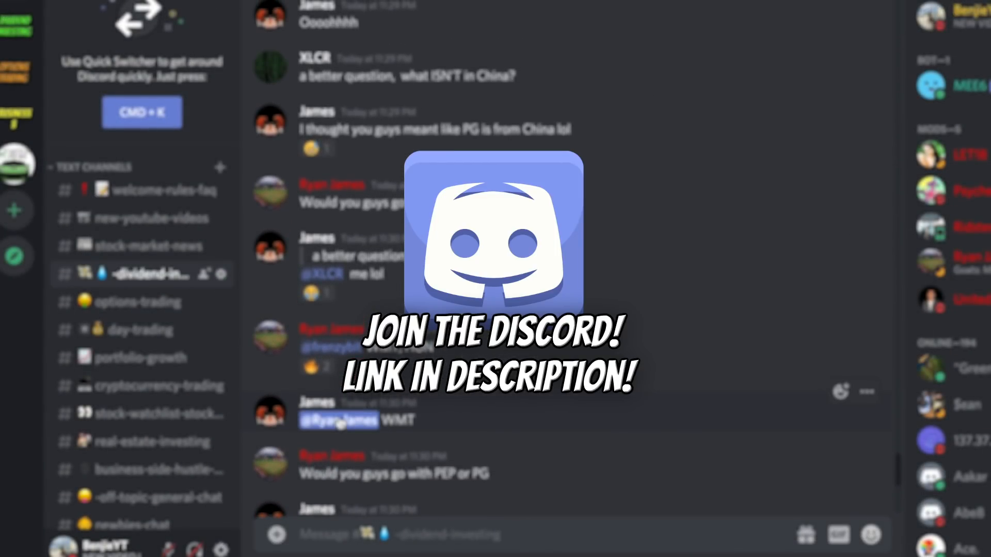
{"action": "scroll", "scroll_direction": "down", "scroll_amount": 3}
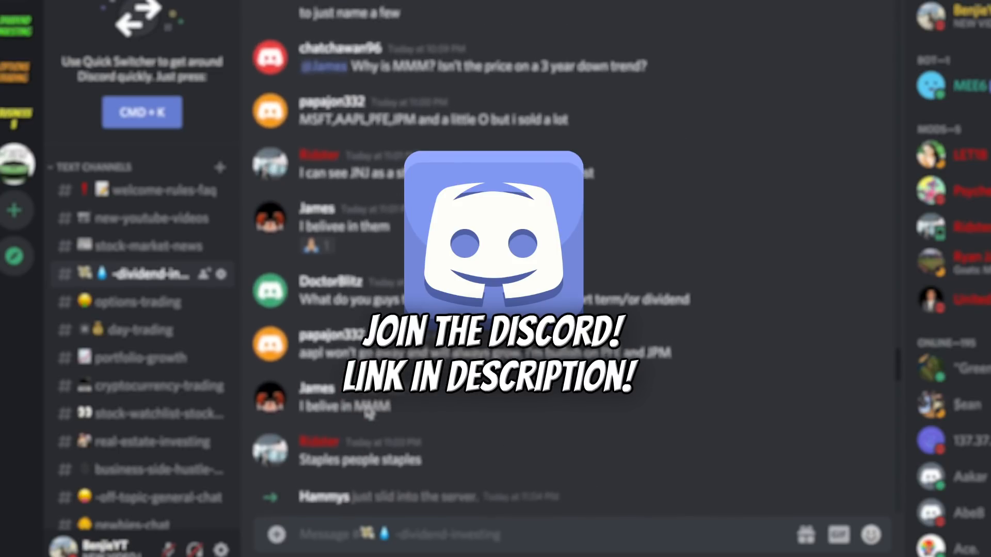
{"action": "scroll", "scroll_direction": "down", "scroll_amount": 3}
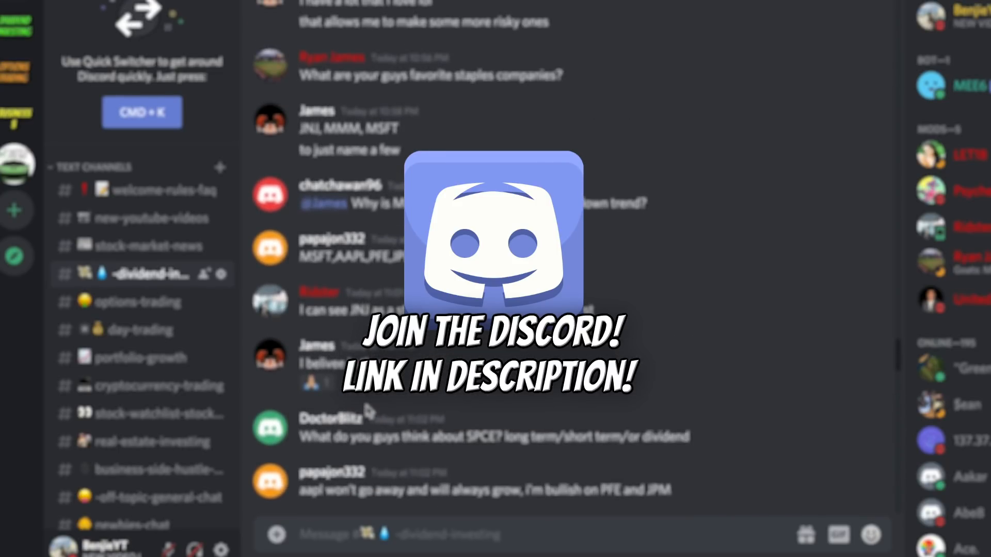